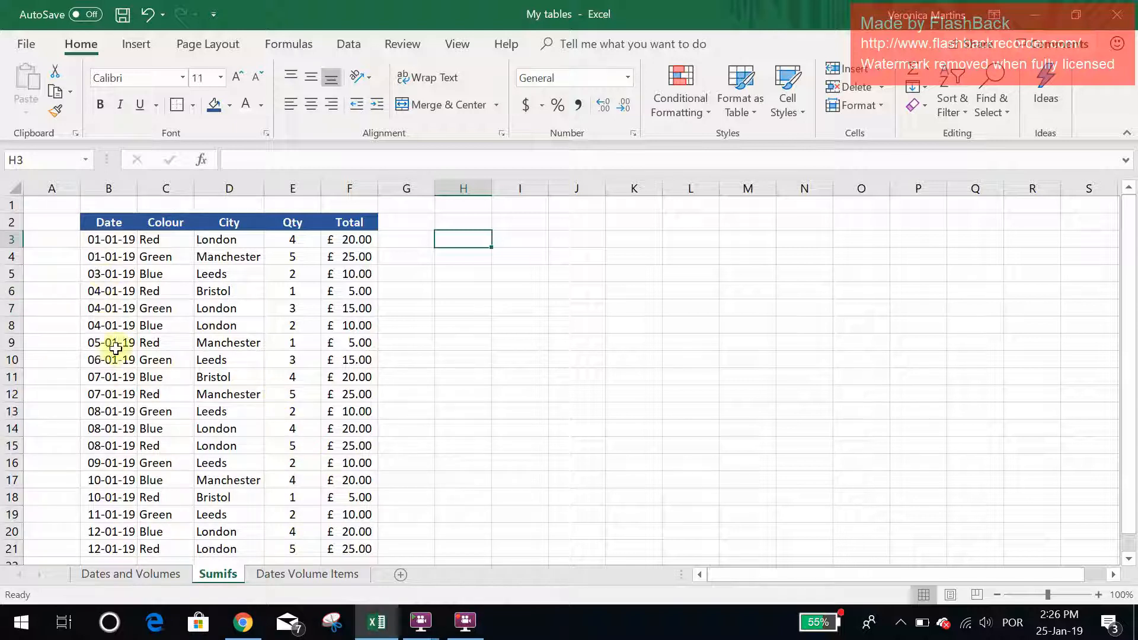
{"action": "mouse_move", "coordinate": [155, 236]}
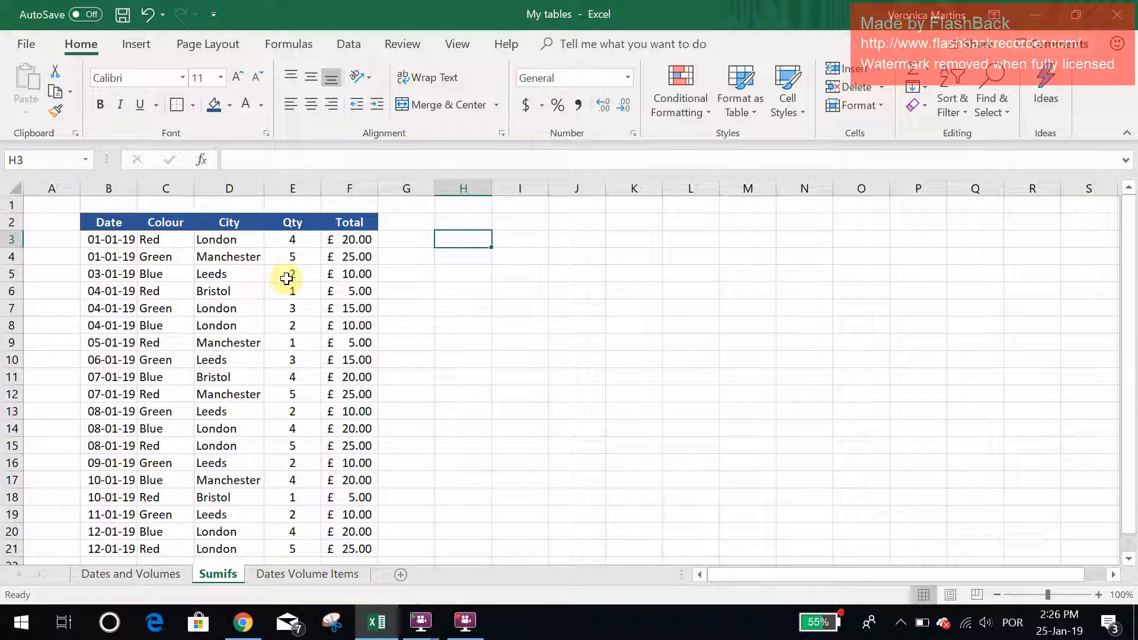
{"action": "mouse_move", "coordinate": [425, 268]}
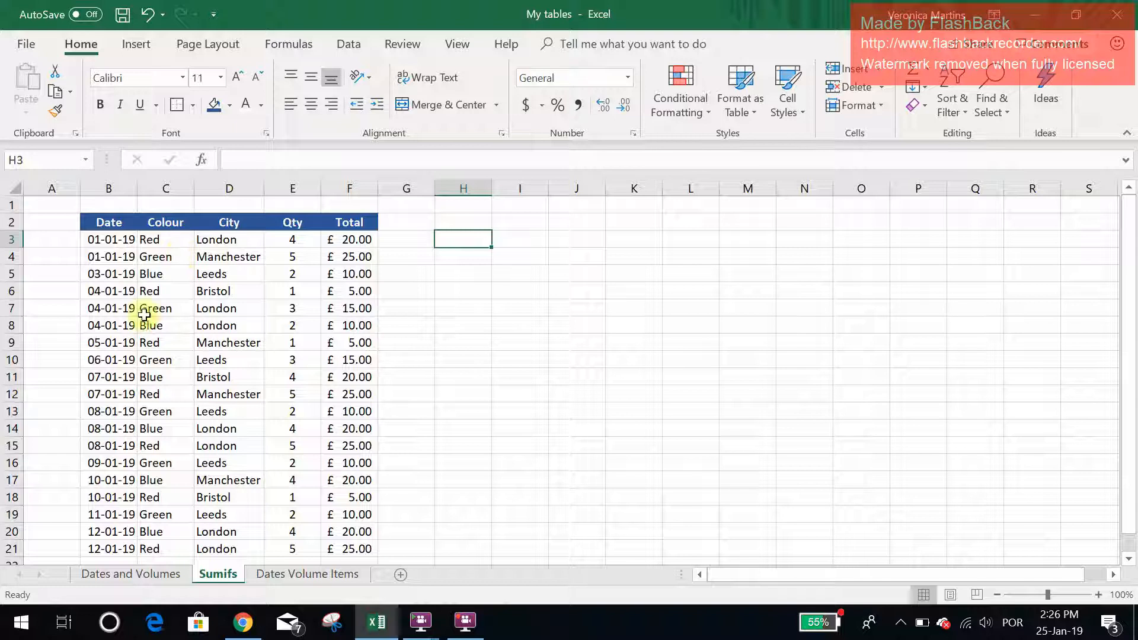
{"action": "mouse_move", "coordinate": [165, 300]}
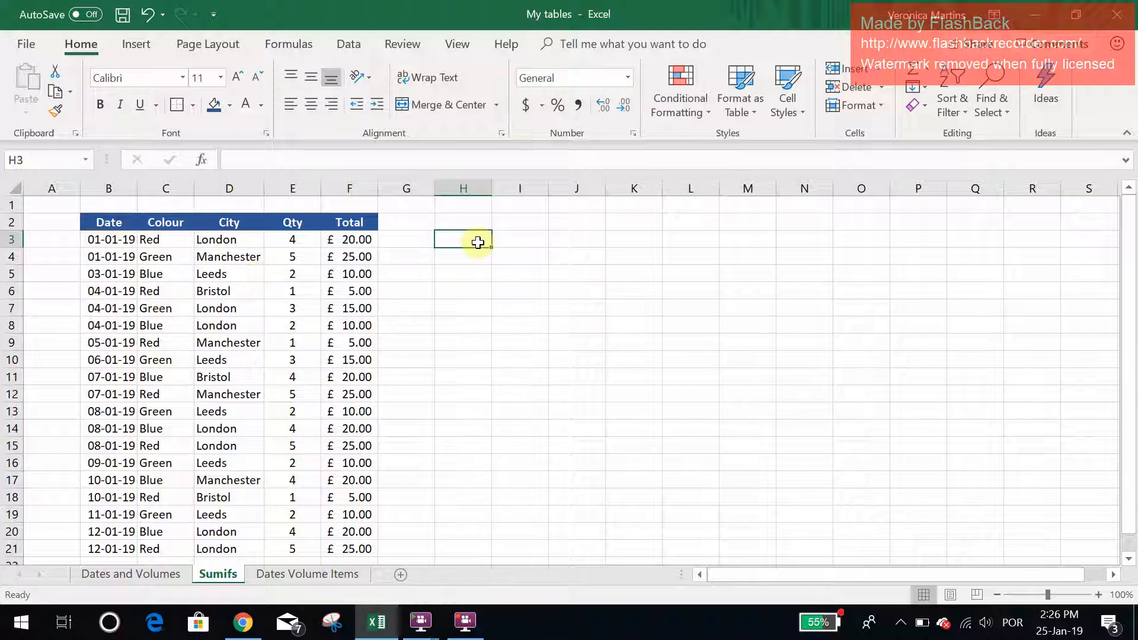
Enter Red in H3 and =SUMIFS(E3:E21,C3:C21,H3) in H4, returning 22.
{"action": "type", "text": "Red"}
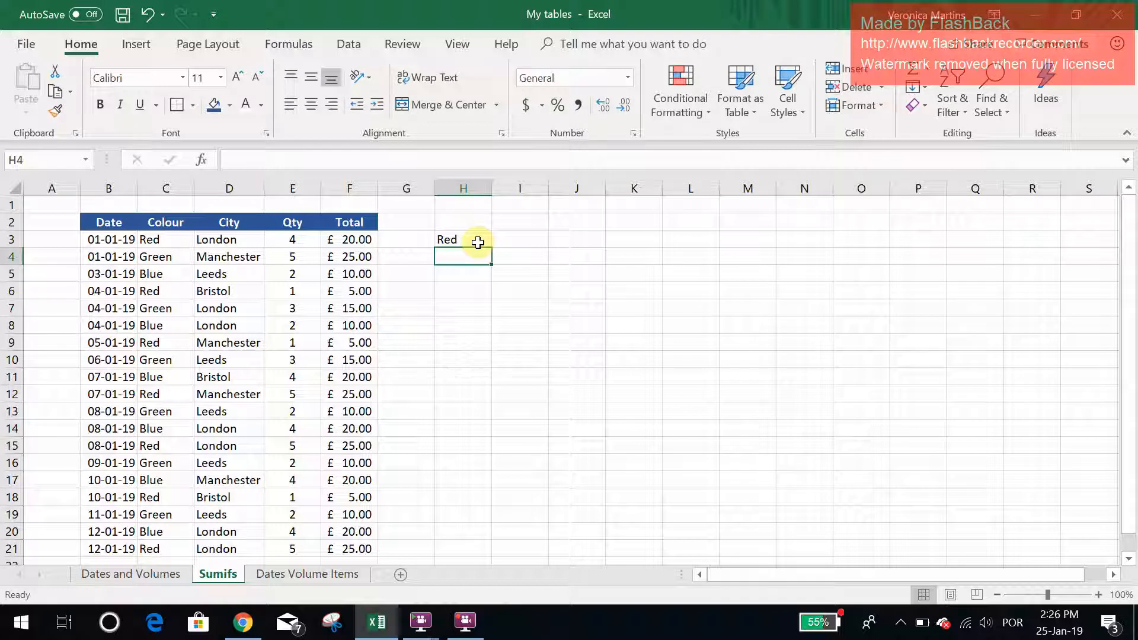
{"action": "type", "text": "=s"}
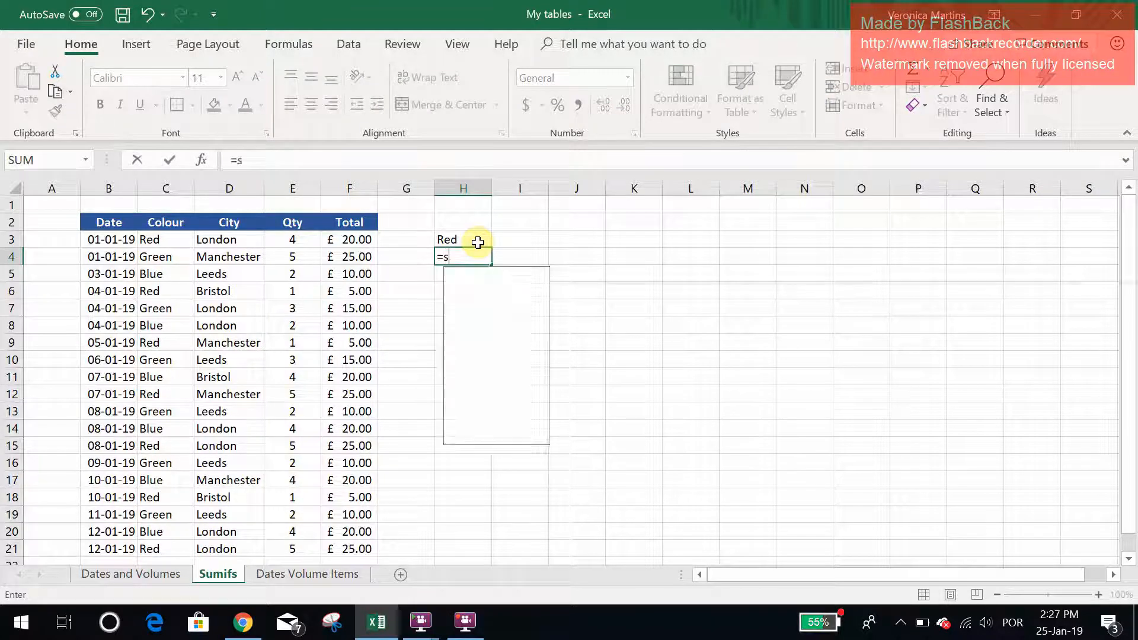
{"action": "type", "text": "umifs("}
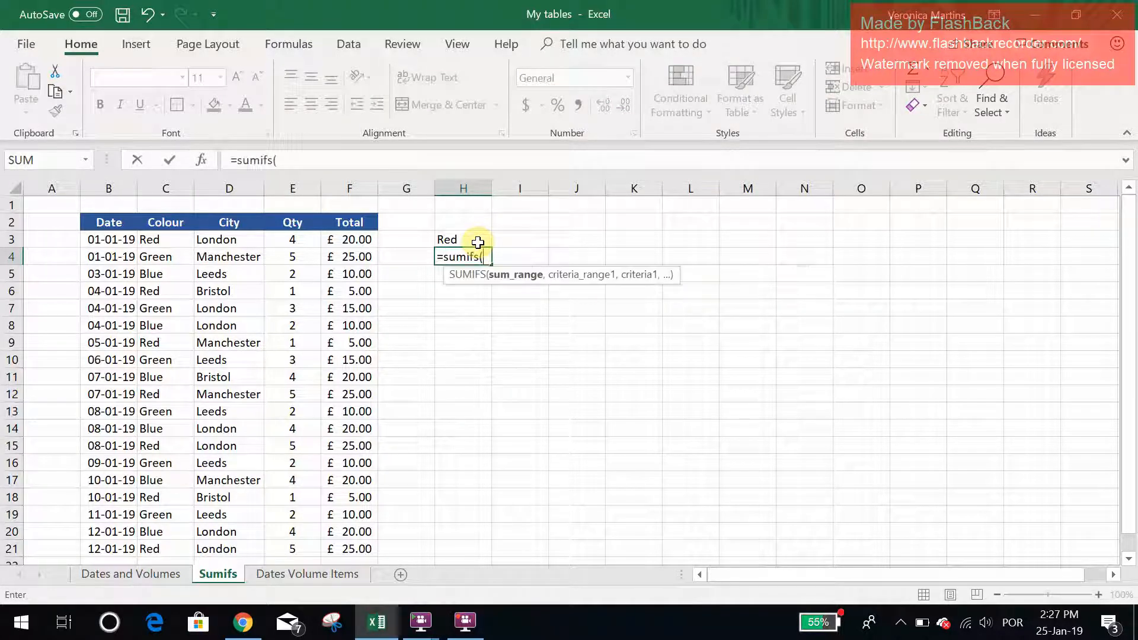
{"action": "mouse_move", "coordinate": [301, 237]}
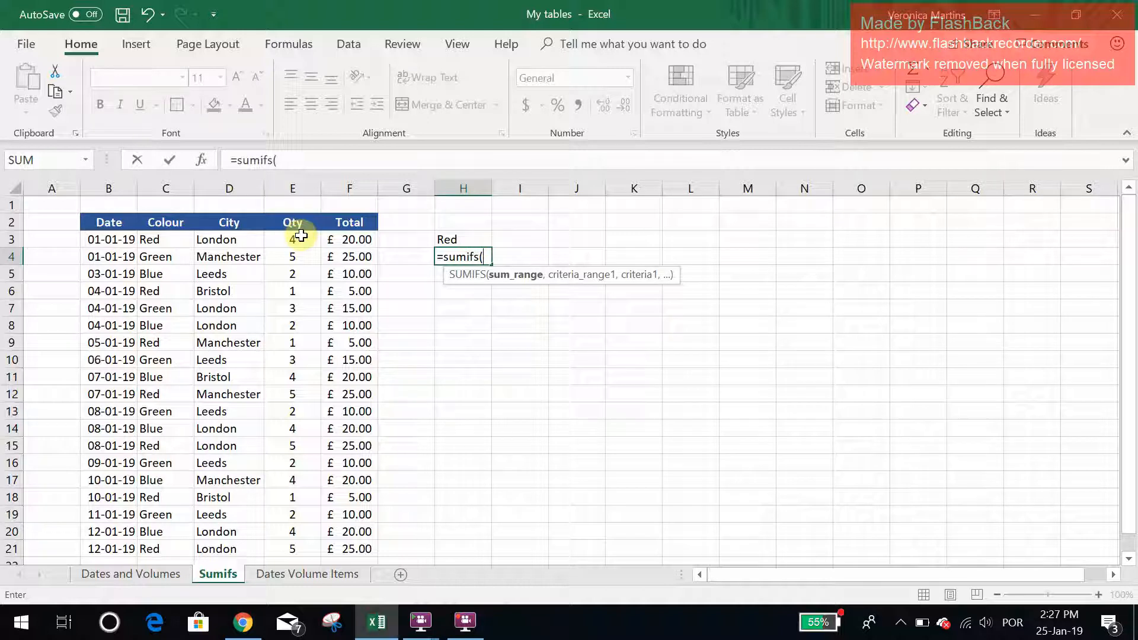
{"action": "left_click_drag", "start_coordinate": [292, 239], "coordinate": [293, 550]}
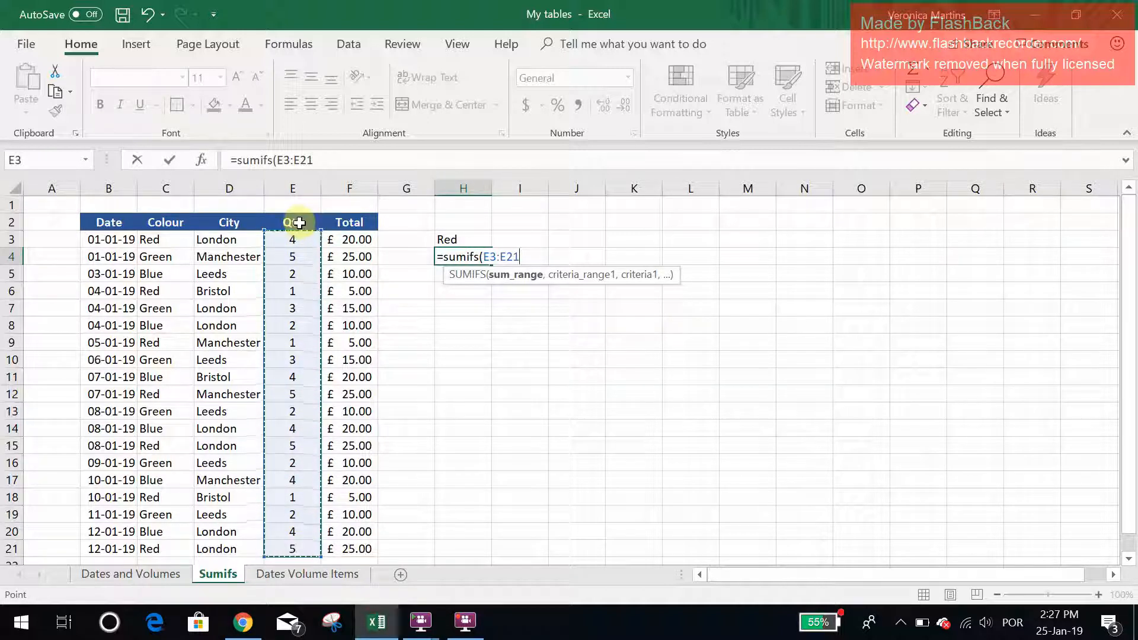
{"action": "type", "text": ","}
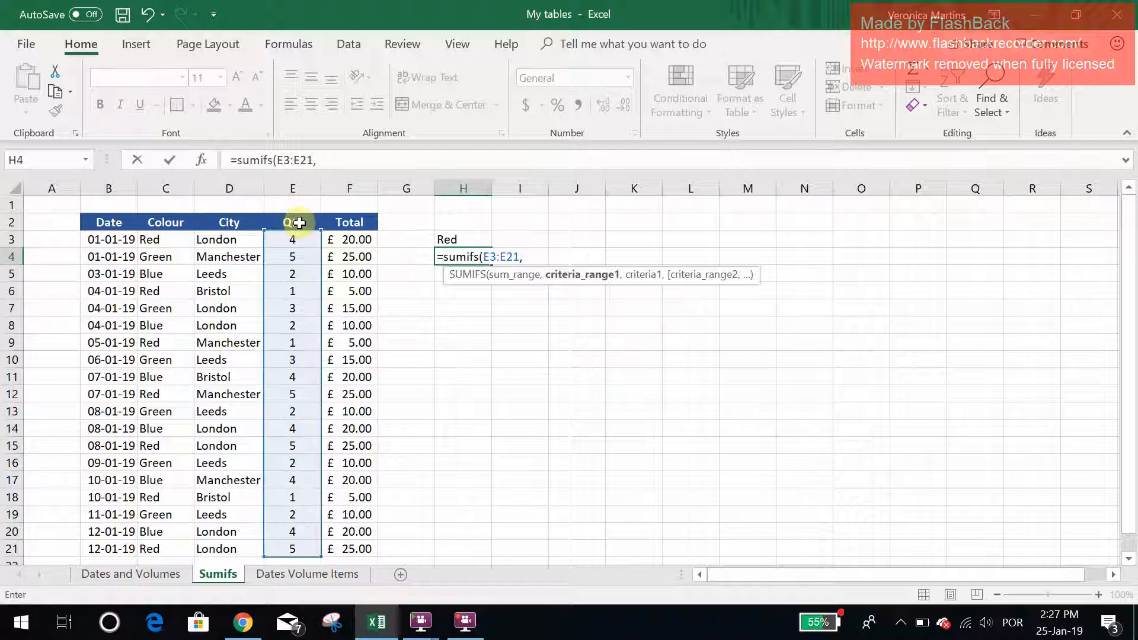
{"action": "left_click", "coordinate": [166, 240]}
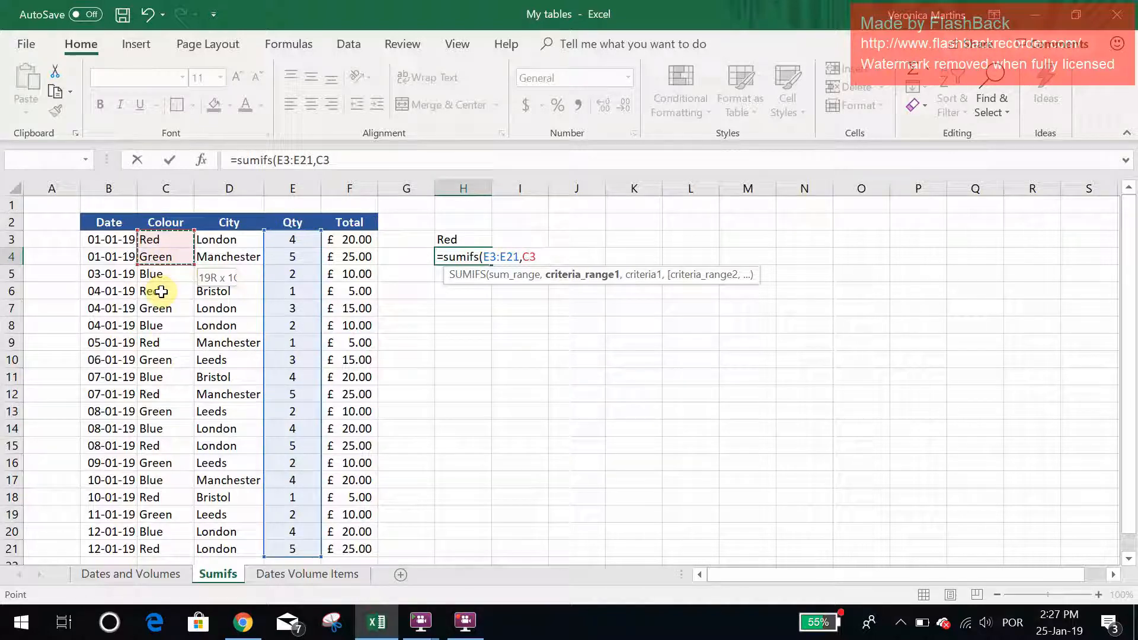
{"action": "left_click_drag", "start_coordinate": [165, 240], "coordinate": [166, 549]}
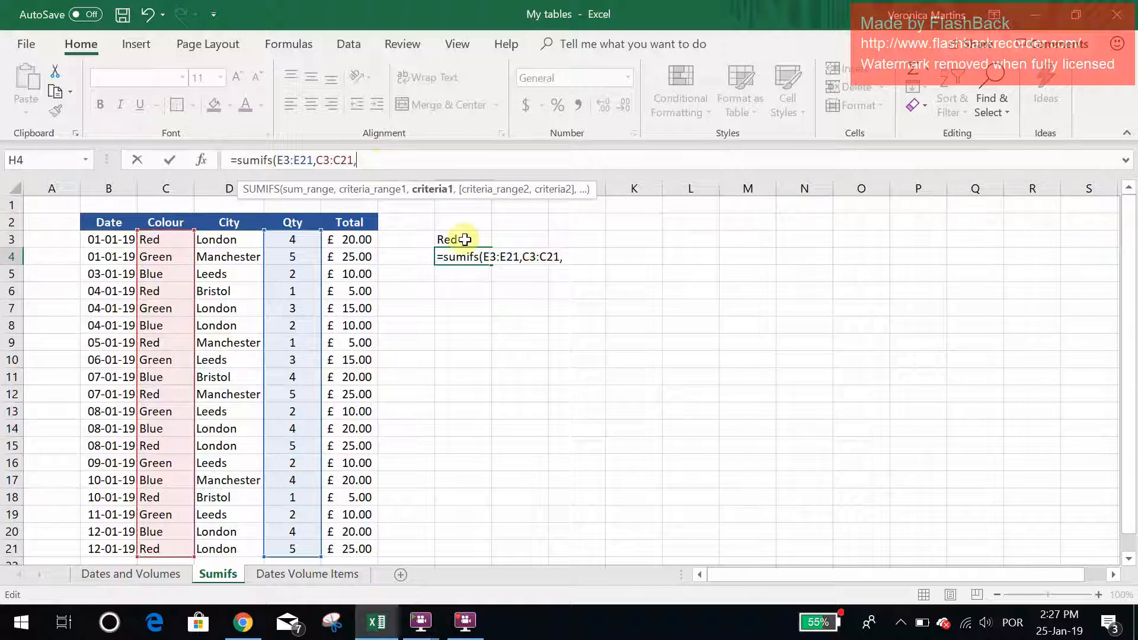
{"action": "left_click", "coordinate": [456, 239]}
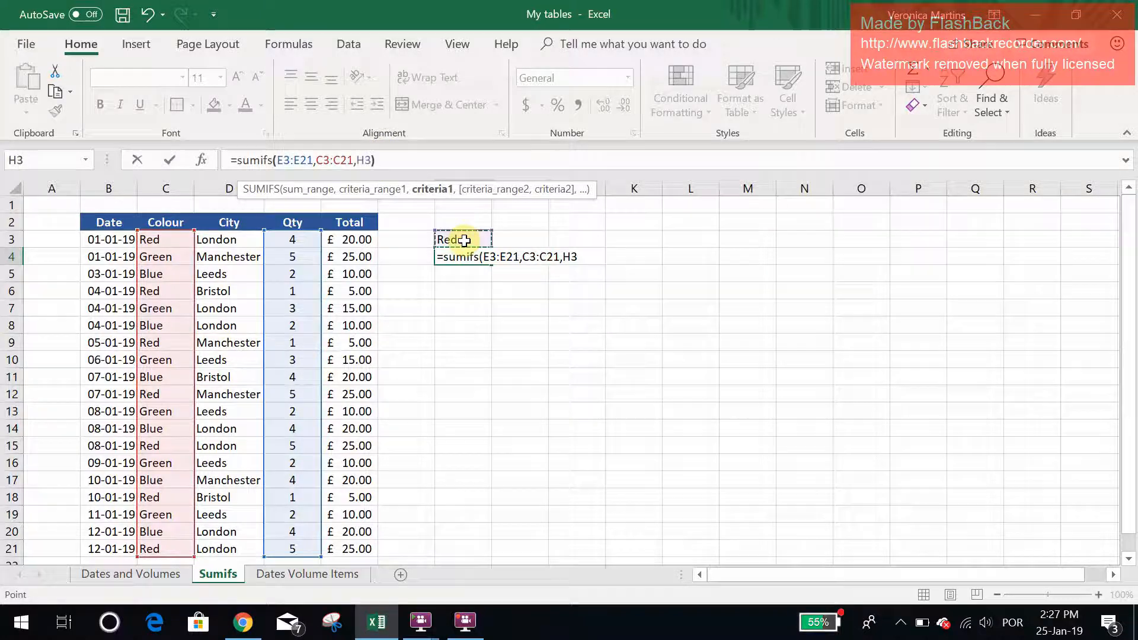
{"action": "key", "text": "Enter"}
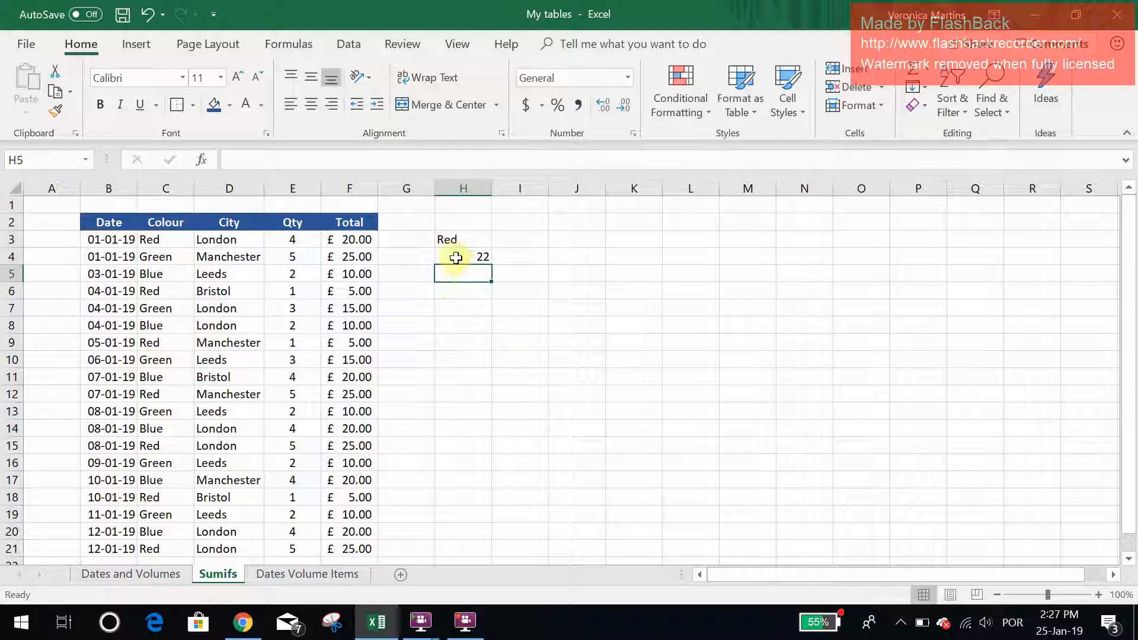
{"action": "left_click", "coordinate": [457, 257]}
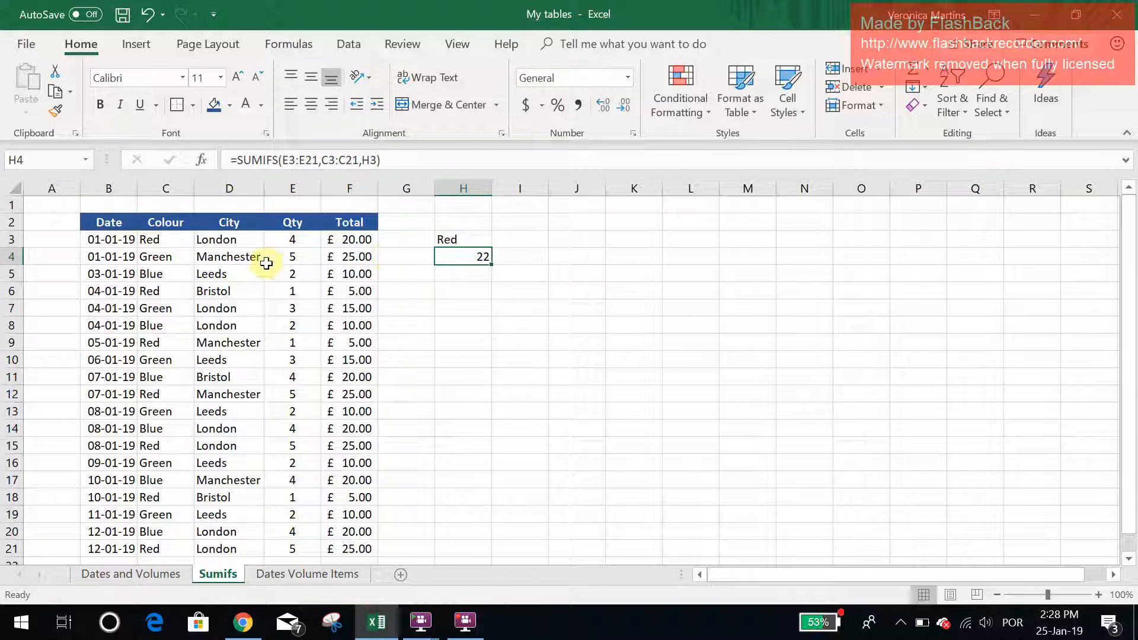
{"action": "mouse_move", "coordinate": [245, 268]}
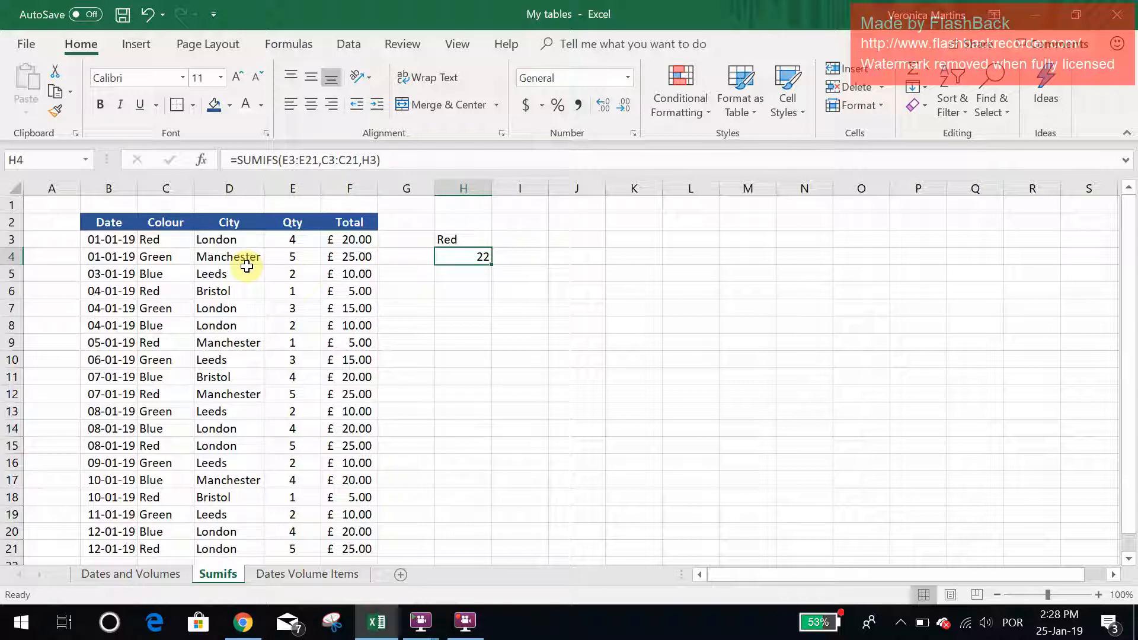
{"action": "mouse_move", "coordinate": [231, 241]}
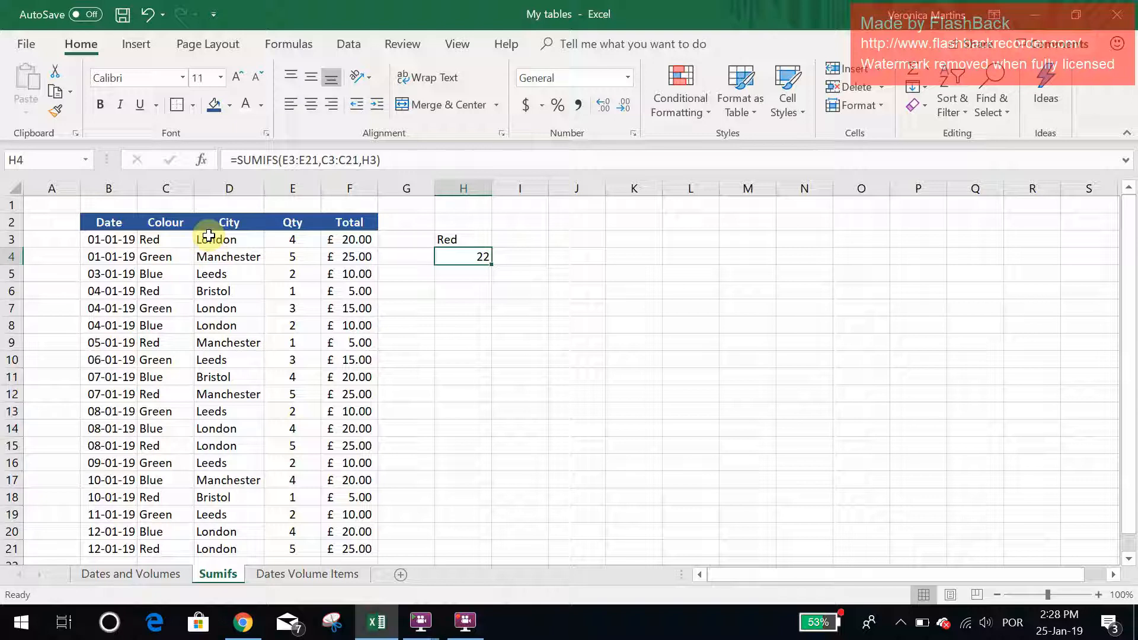
{"action": "mouse_move", "coordinate": [287, 315]}
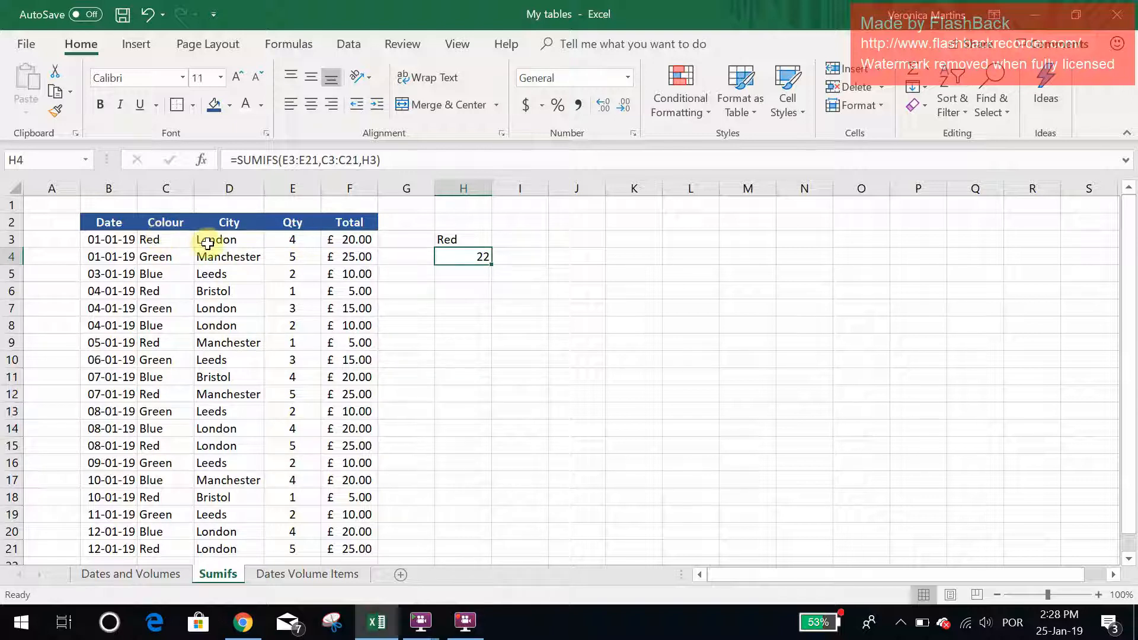
Enter London in H2 and add City range D3:D21 as a second criterion in H4.
{"action": "left_click", "coordinate": [463, 221]}
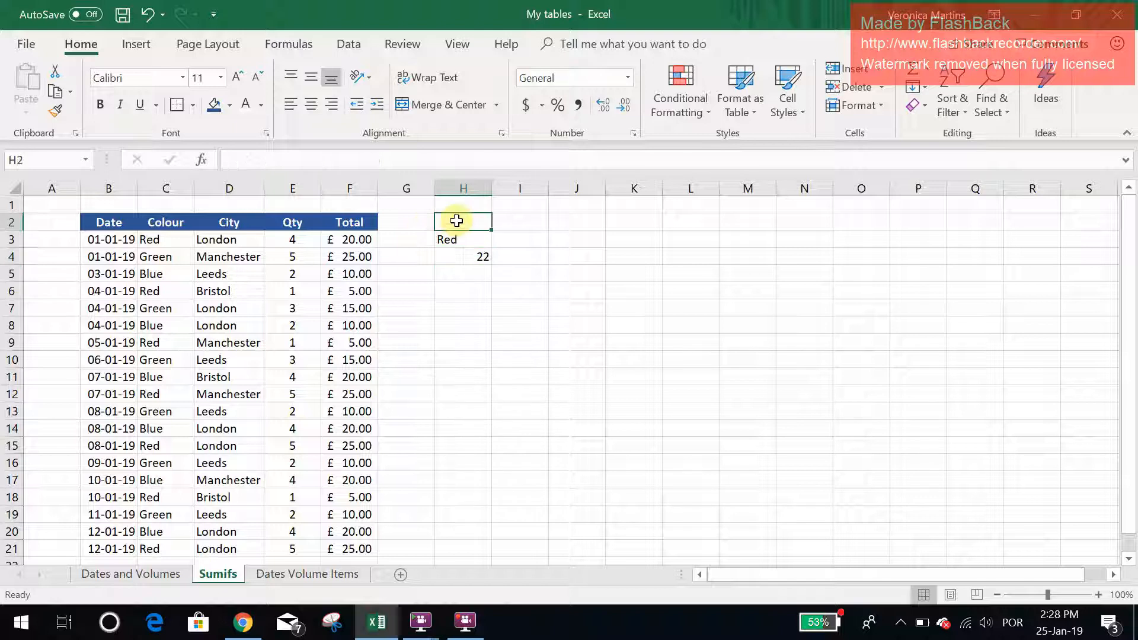
{"action": "type", "text": "London"}
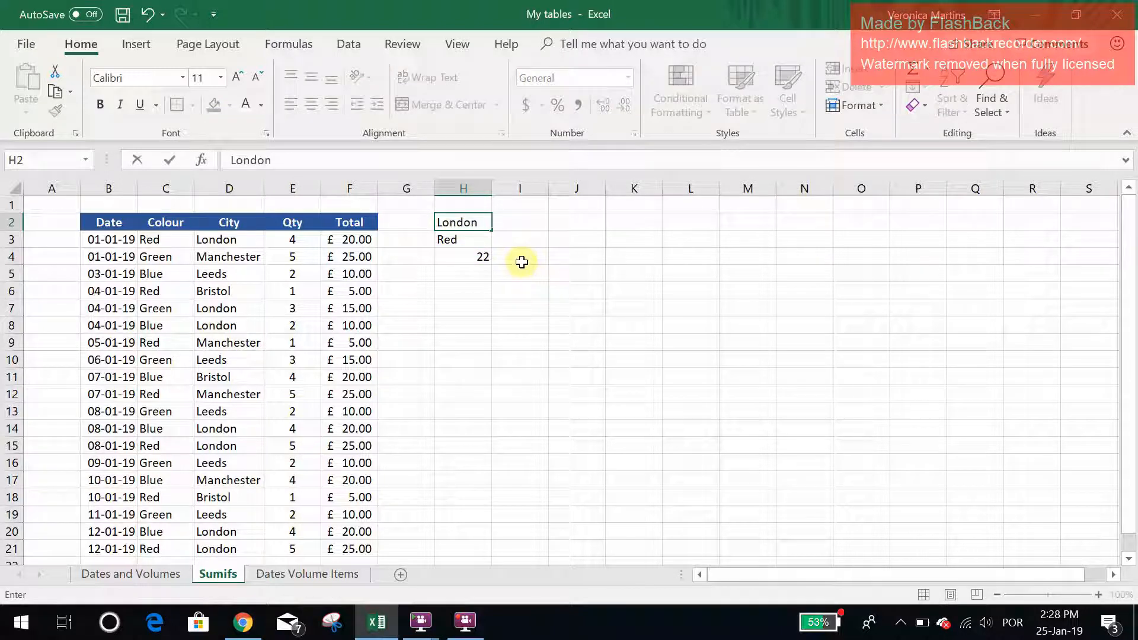
{"action": "left_click", "coordinate": [464, 257]}
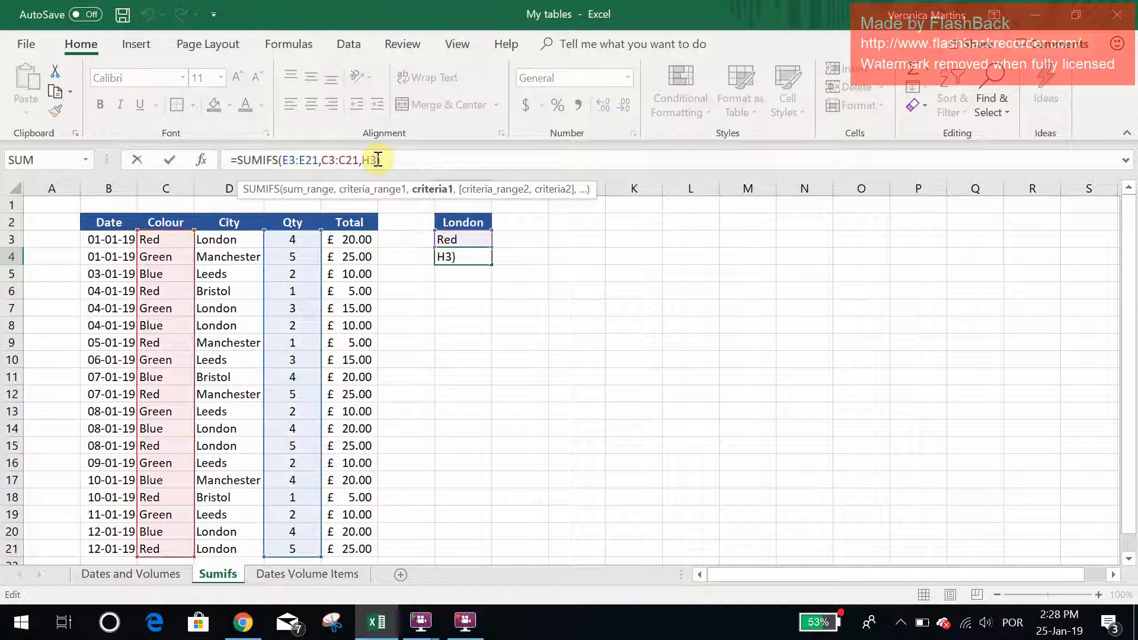
{"action": "type", "text": ","}
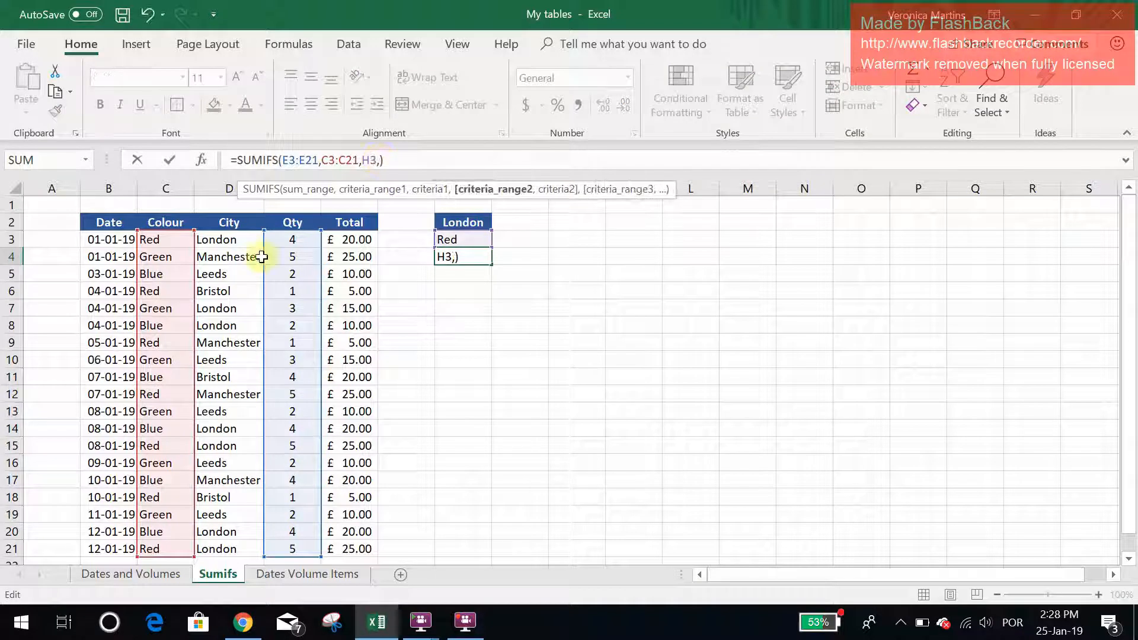
{"action": "left_click_drag", "start_coordinate": [228, 239], "coordinate": [229, 549]}
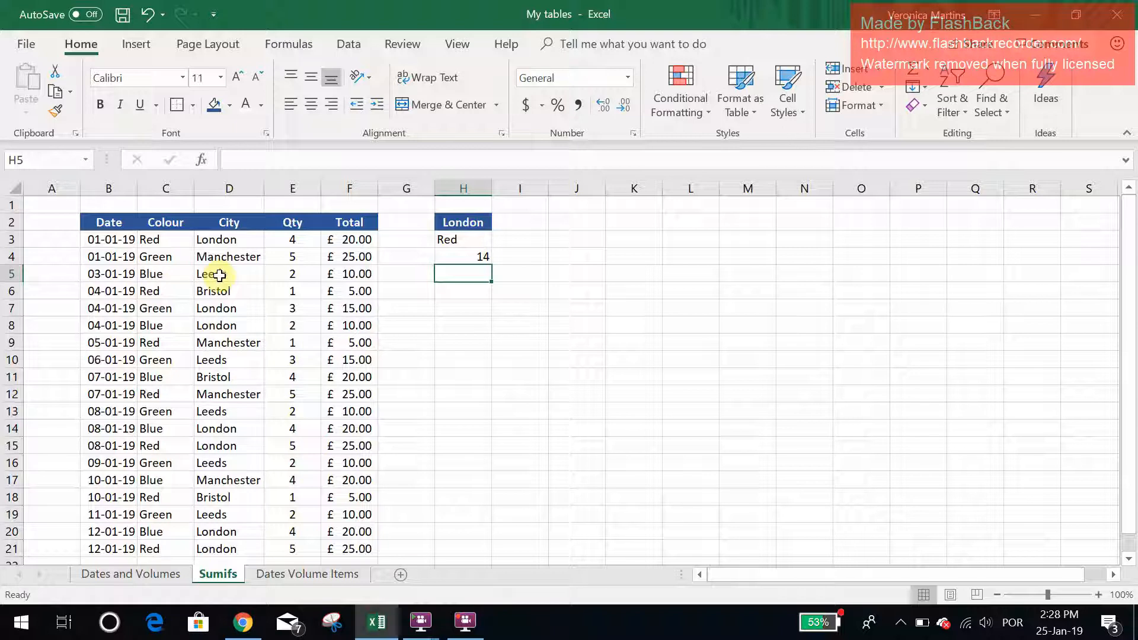
Enter the date 4-1-19 in cell H7.
{"action": "left_click", "coordinate": [466, 308]}
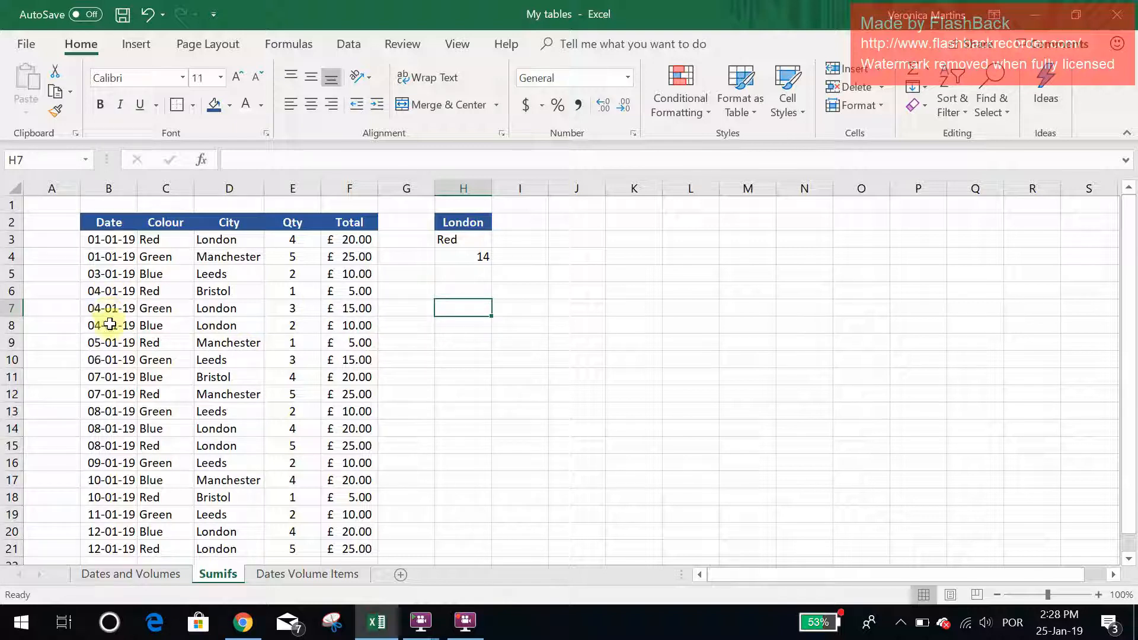
{"action": "mouse_move", "coordinate": [477, 304]}
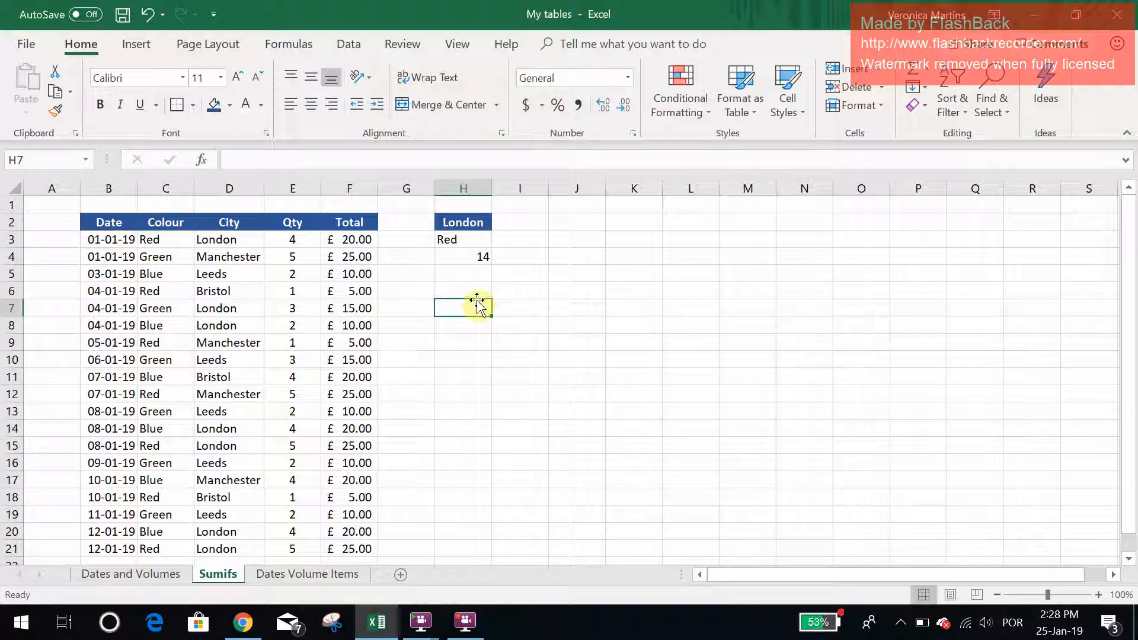
{"action": "type", "text": "4"}
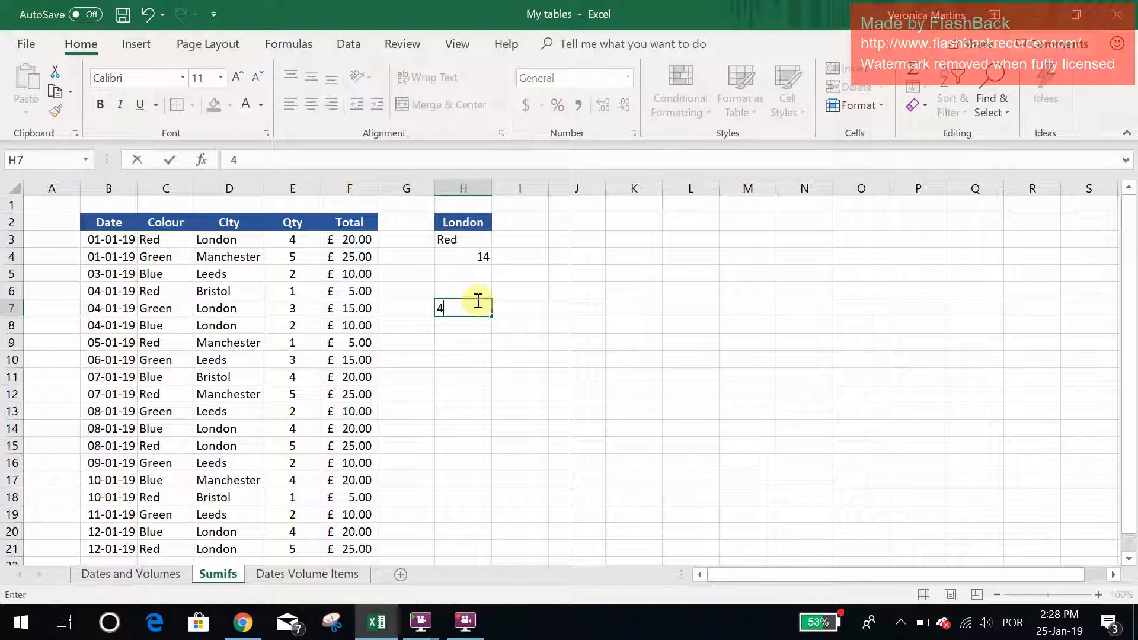
{"action": "type", "text": "-1-19"}
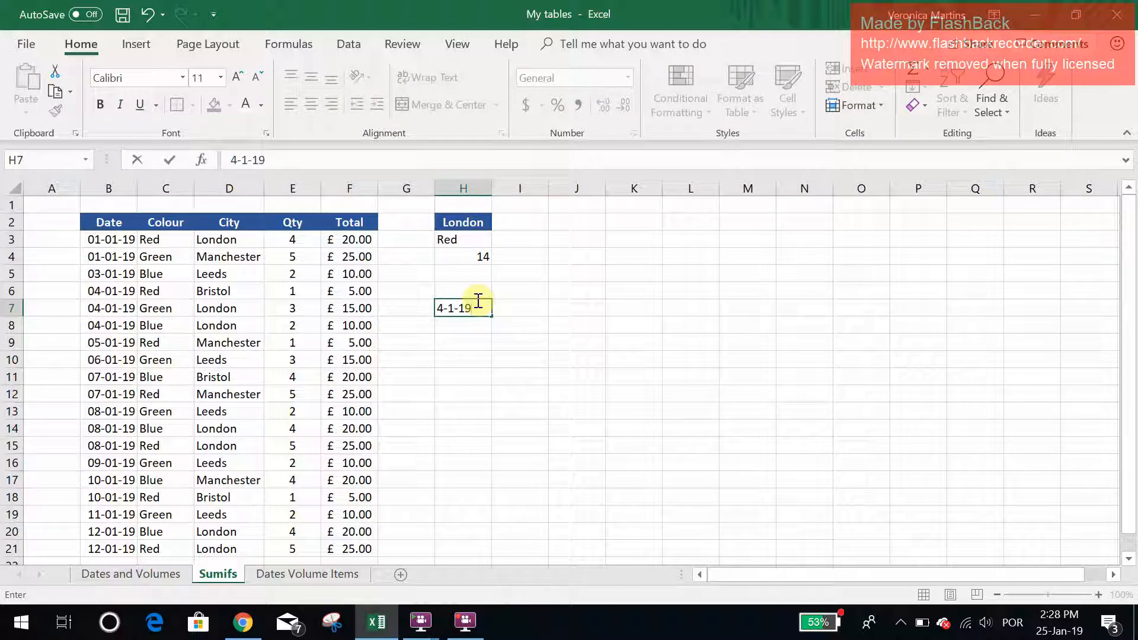
{"action": "key", "text": "Enter"}
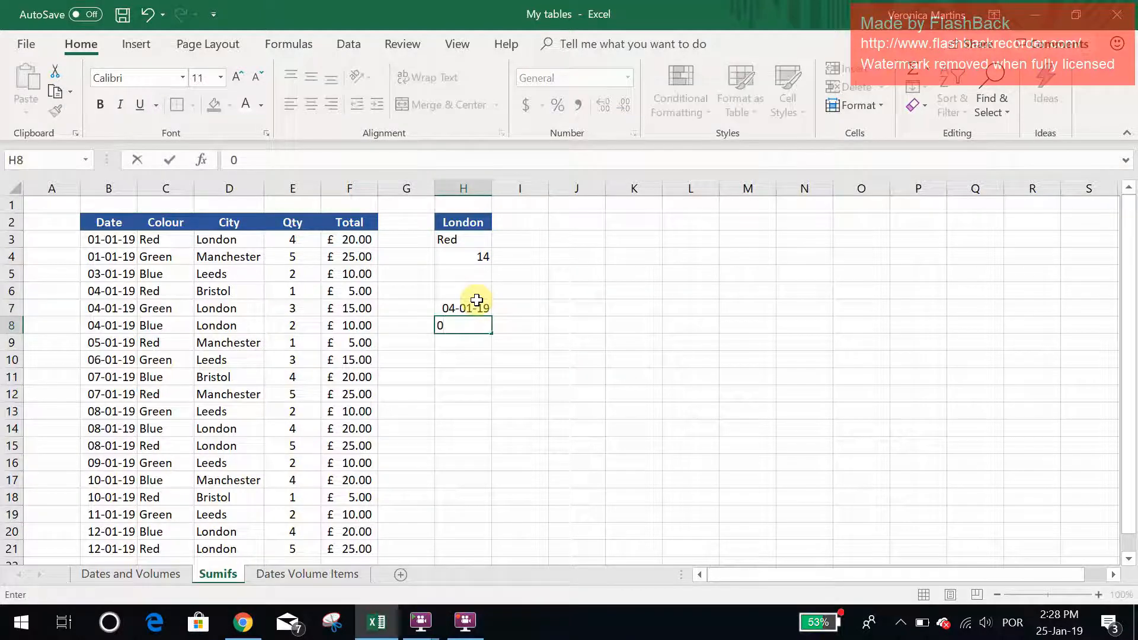
In H8 enter =SUMIFS(F3:F21,B3:B21,H7), totalling 30 for 04-01-19.
{"action": "type", "text": "=sumifs"}
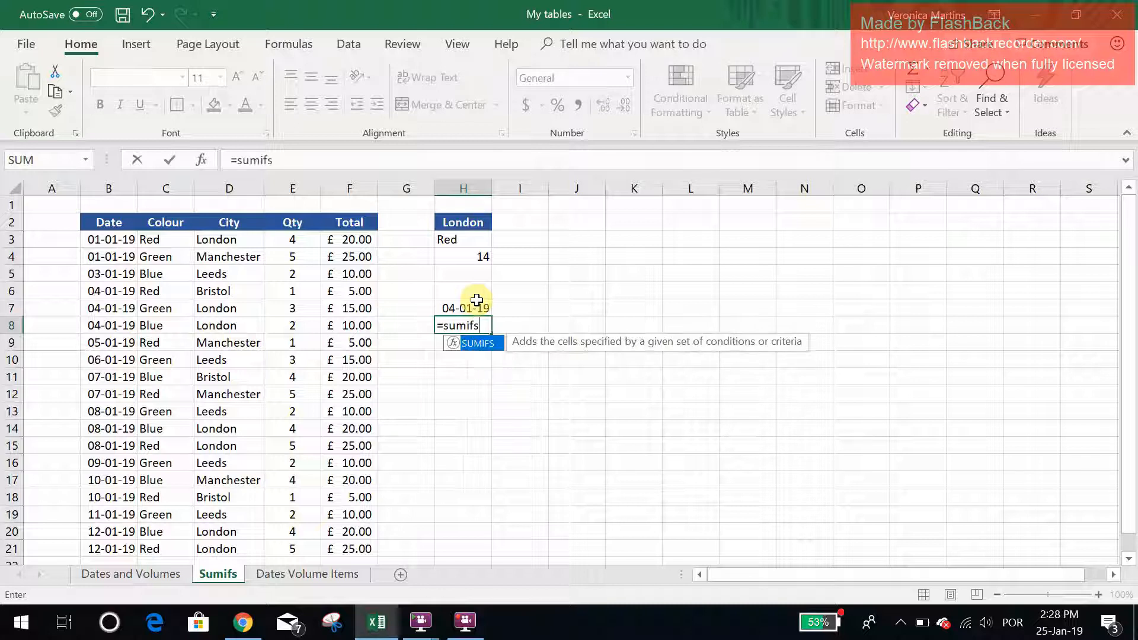
{"action": "type", "text": "("}
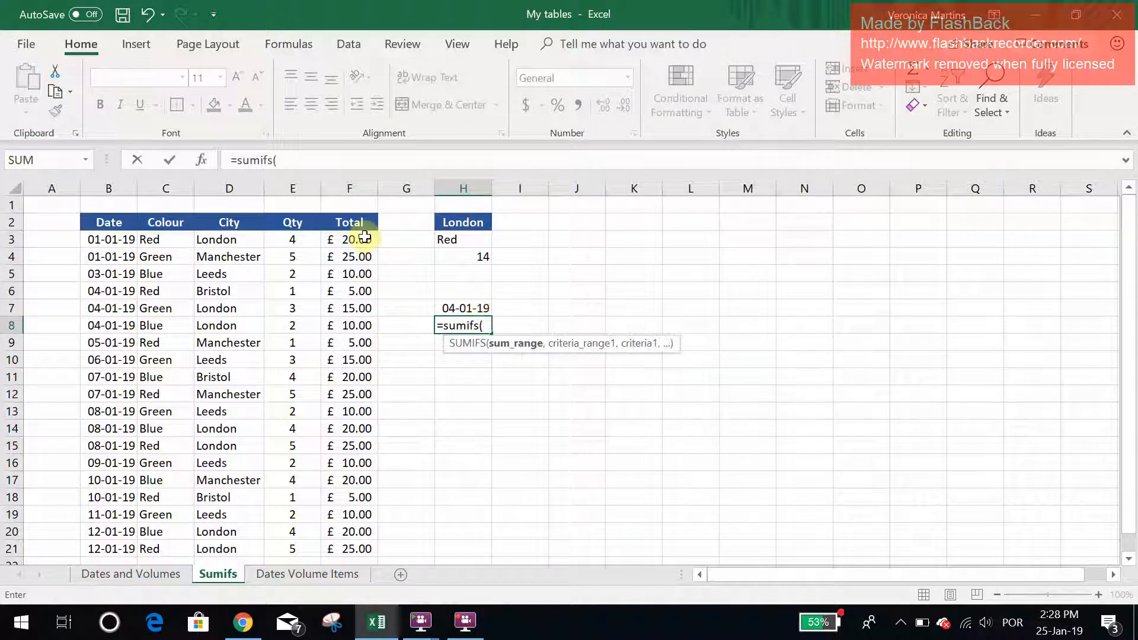
{"action": "left_click_drag", "start_coordinate": [350, 239], "coordinate": [350, 549]}
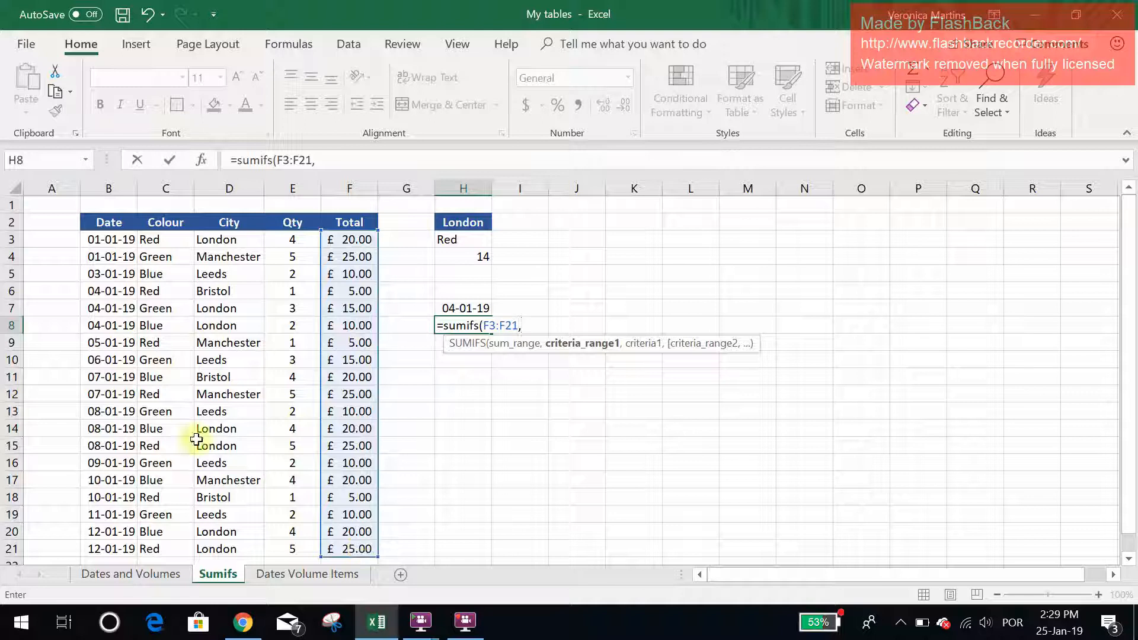
{"action": "left_click_drag", "start_coordinate": [109, 239], "coordinate": [109, 549]}
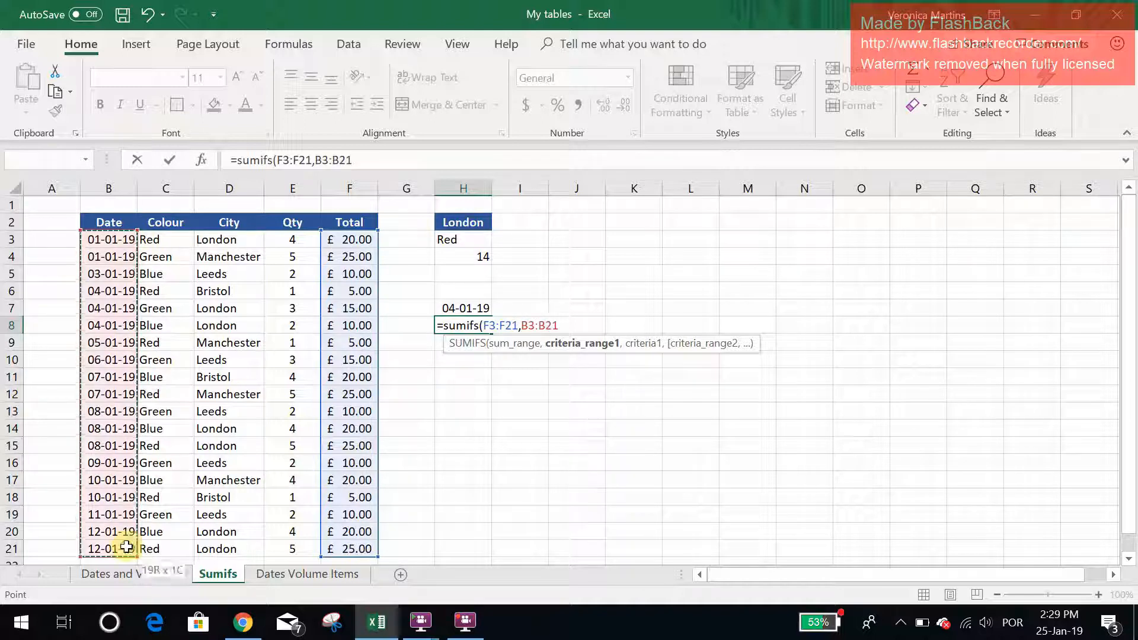
{"action": "type", "text": ","}
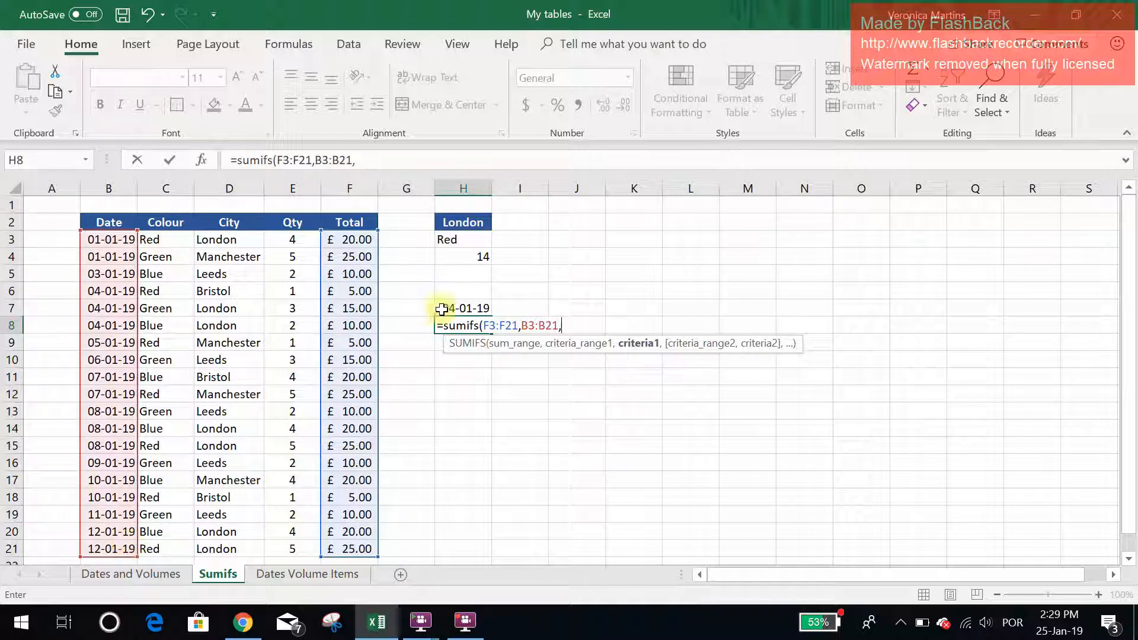
{"action": "left_click", "coordinate": [463, 309]}
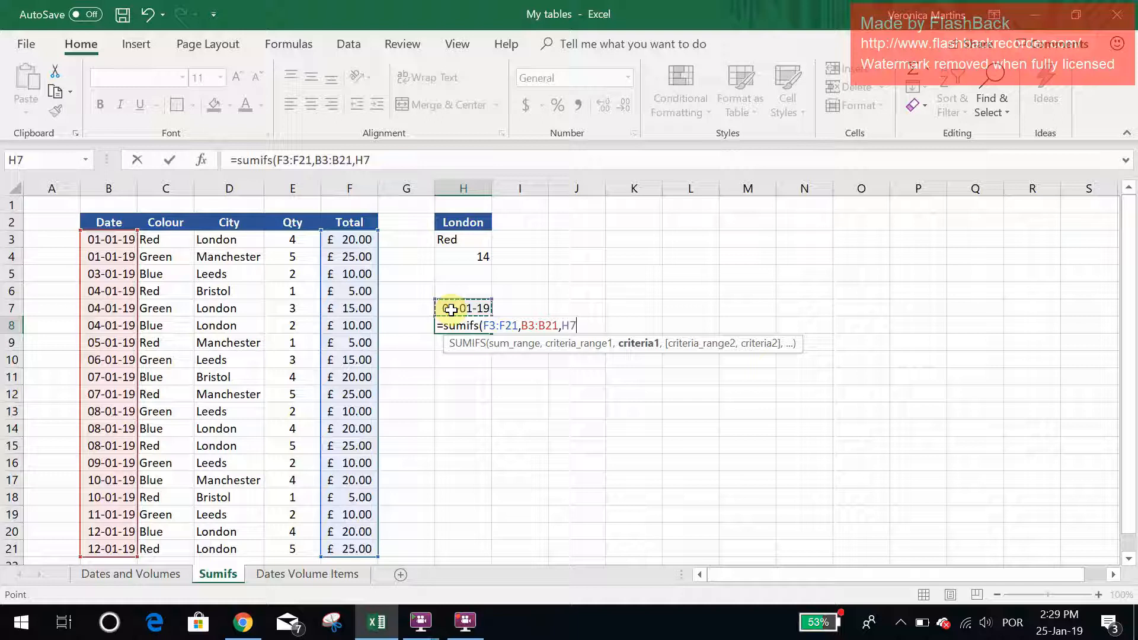
{"action": "key", "text": "Enter"}
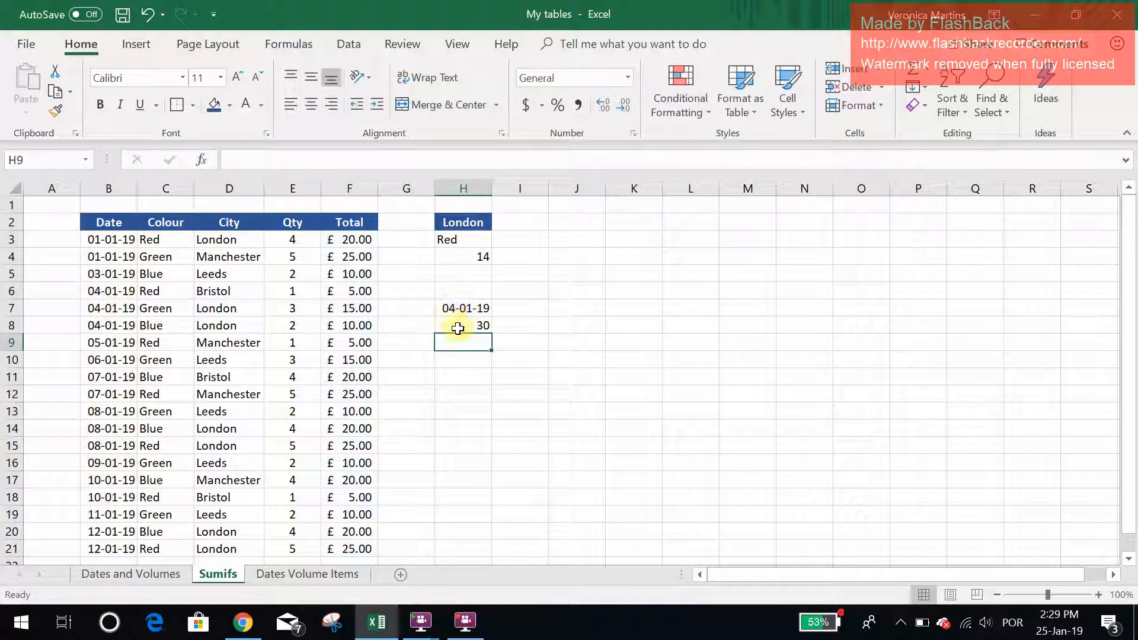
{"action": "left_click", "coordinate": [463, 326]}
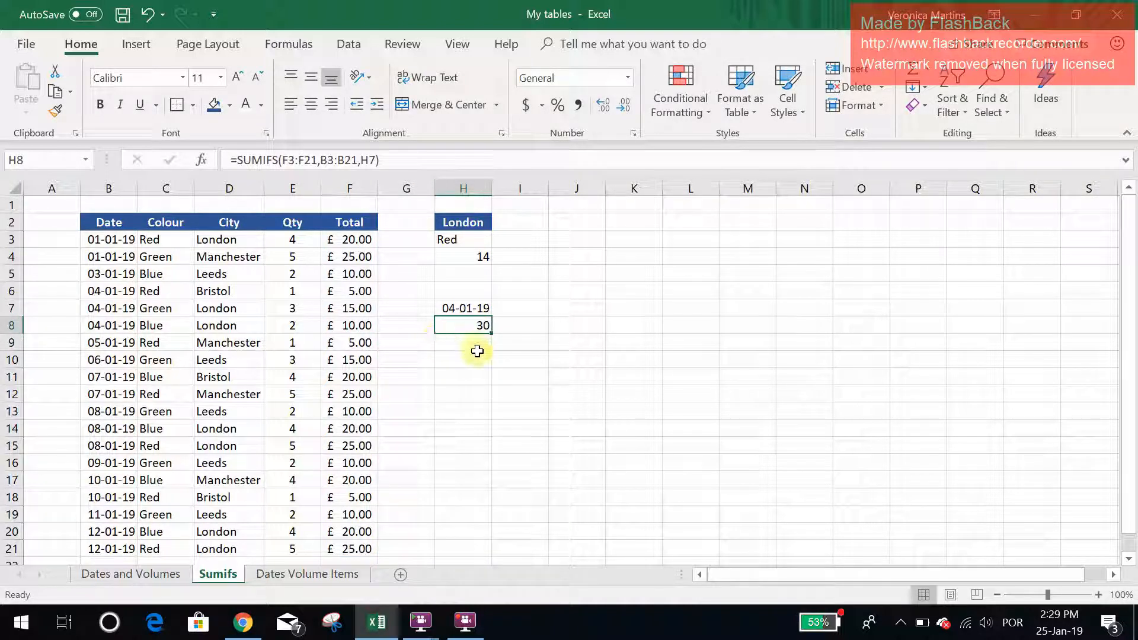
{"action": "mouse_move", "coordinate": [484, 279]}
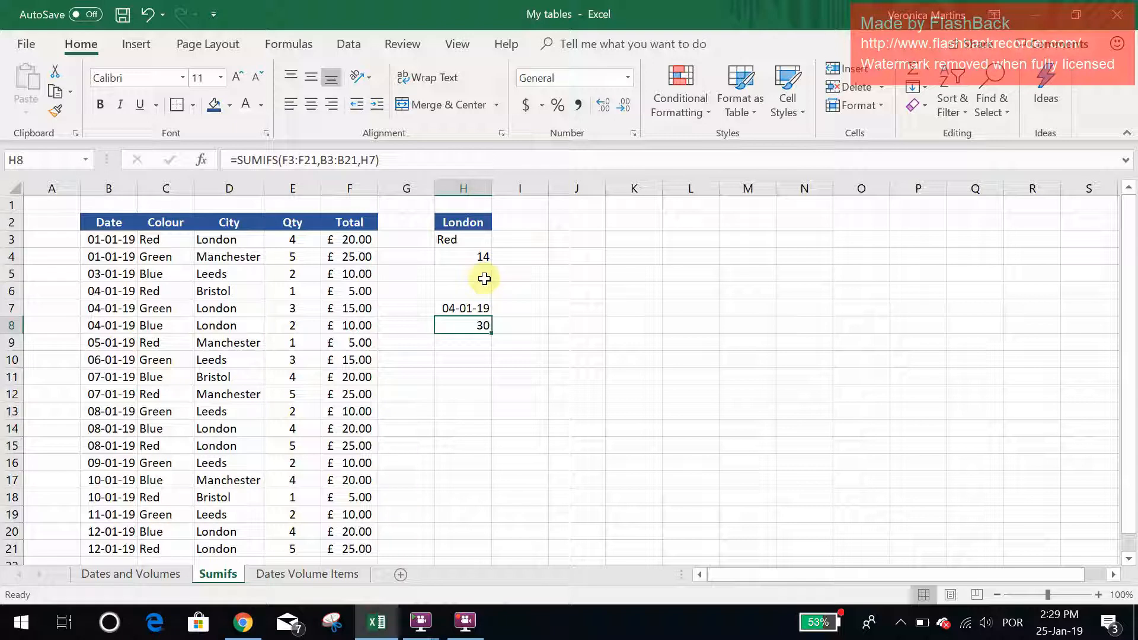
{"action": "left_click", "coordinate": [463, 257]}
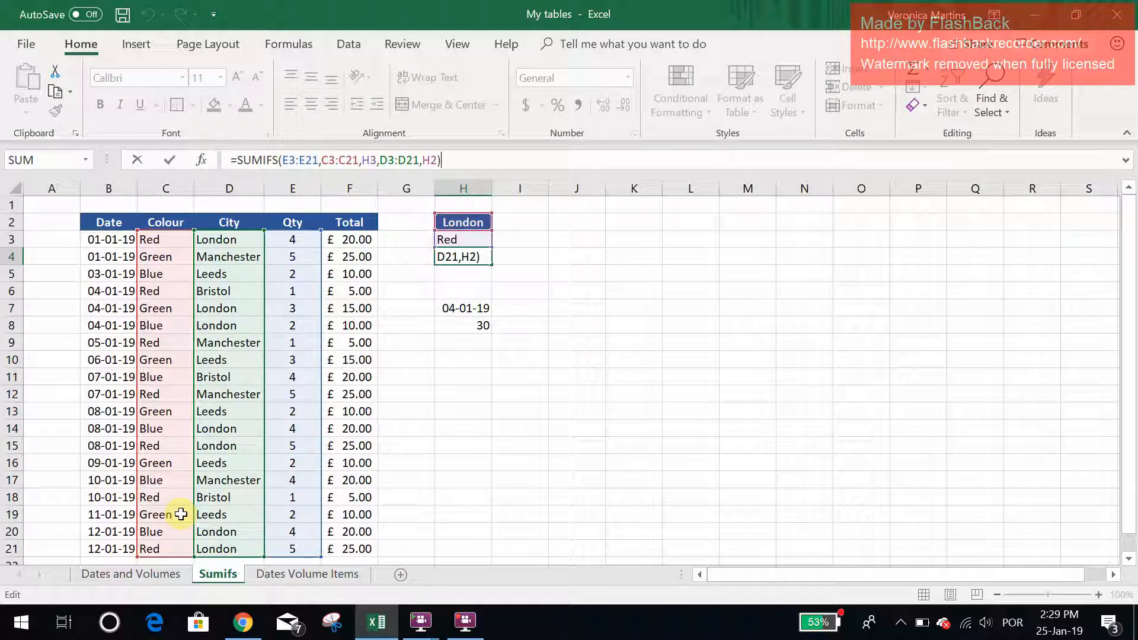
{"action": "mouse_move", "coordinate": [212, 400]}
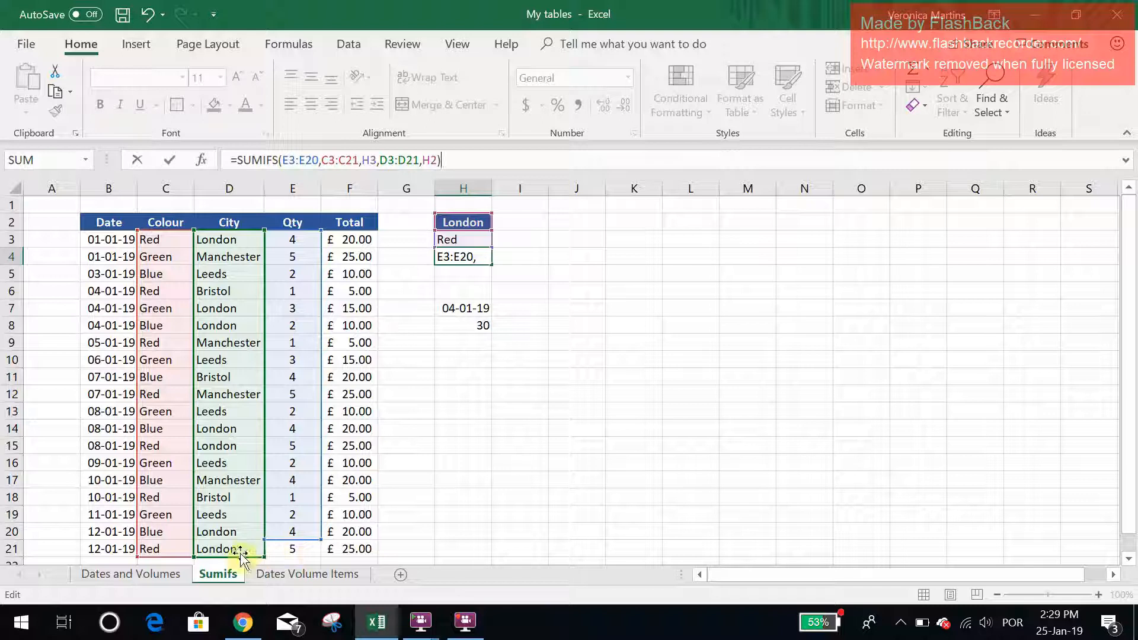
{"action": "key", "text": "Enter"}
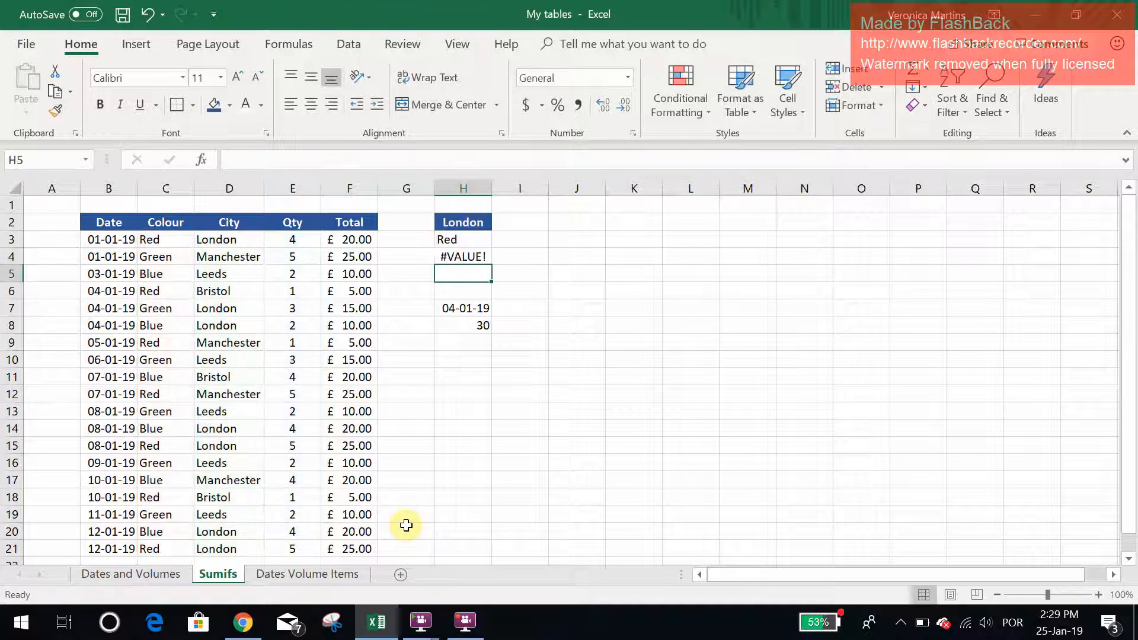
{"action": "left_click", "coordinate": [463, 257]}
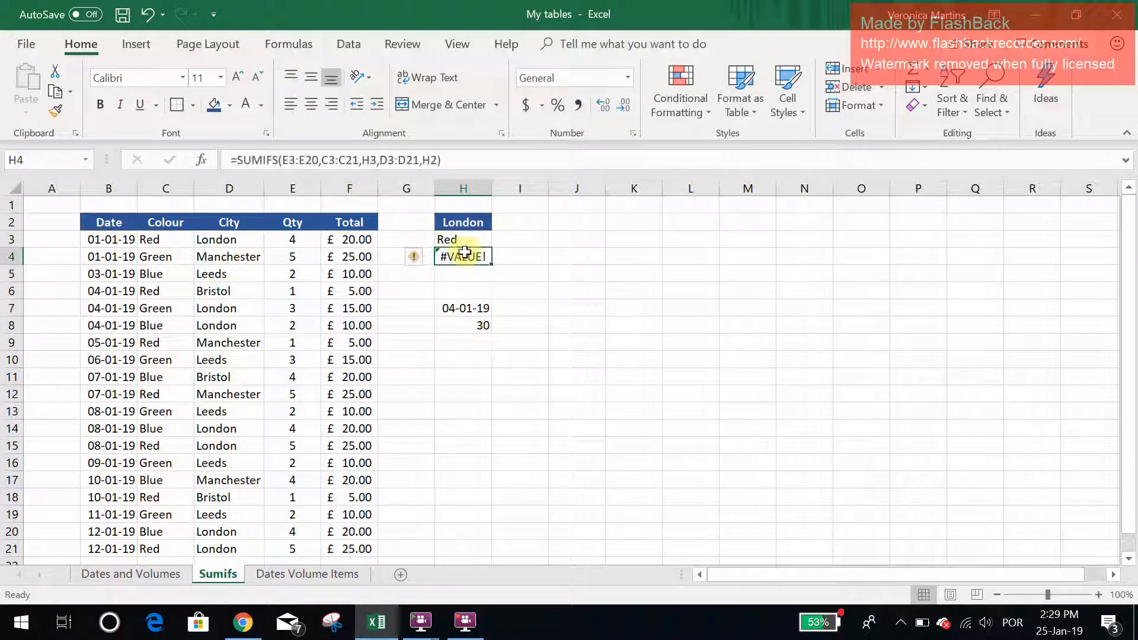
{"action": "double_click", "coordinate": [463, 256]}
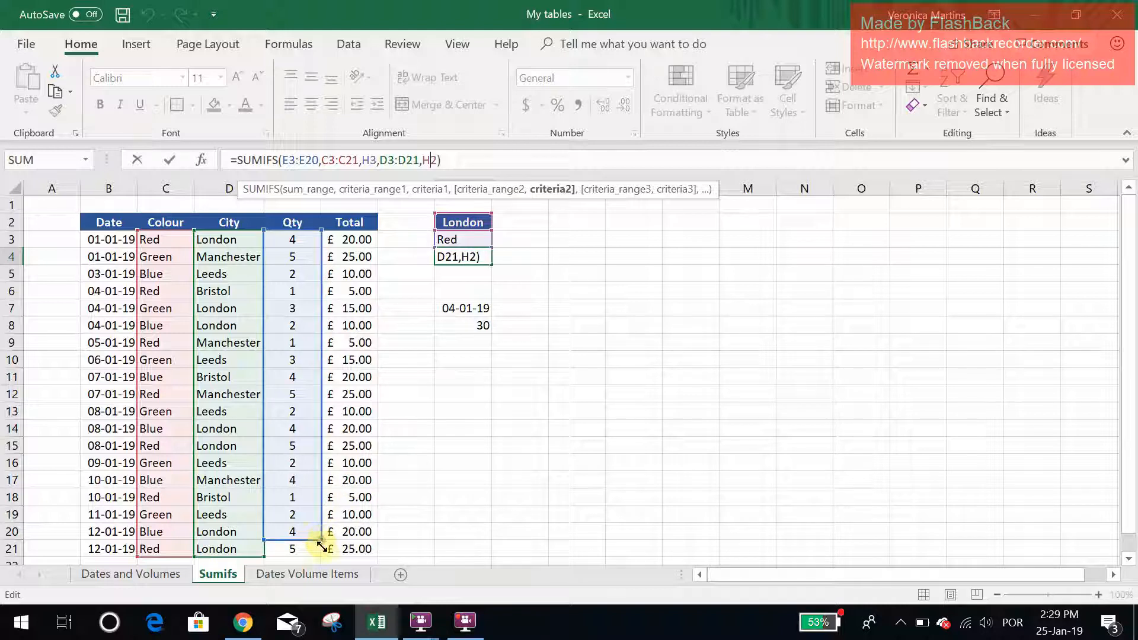
{"action": "key", "text": "Enter"}
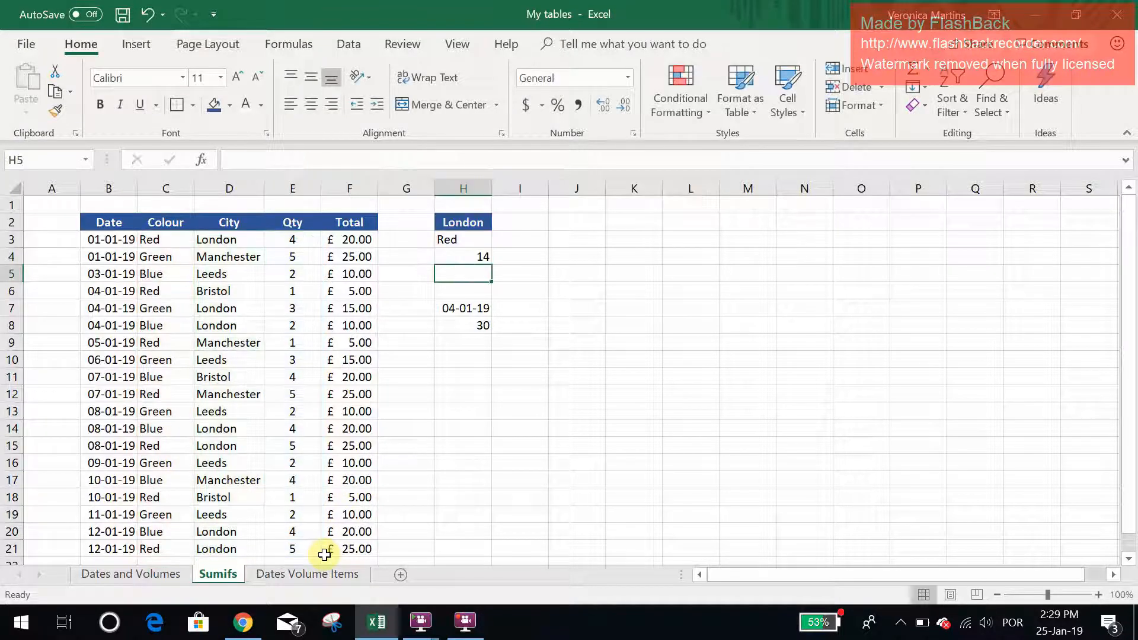
{"action": "left_click", "coordinate": [463, 256]}
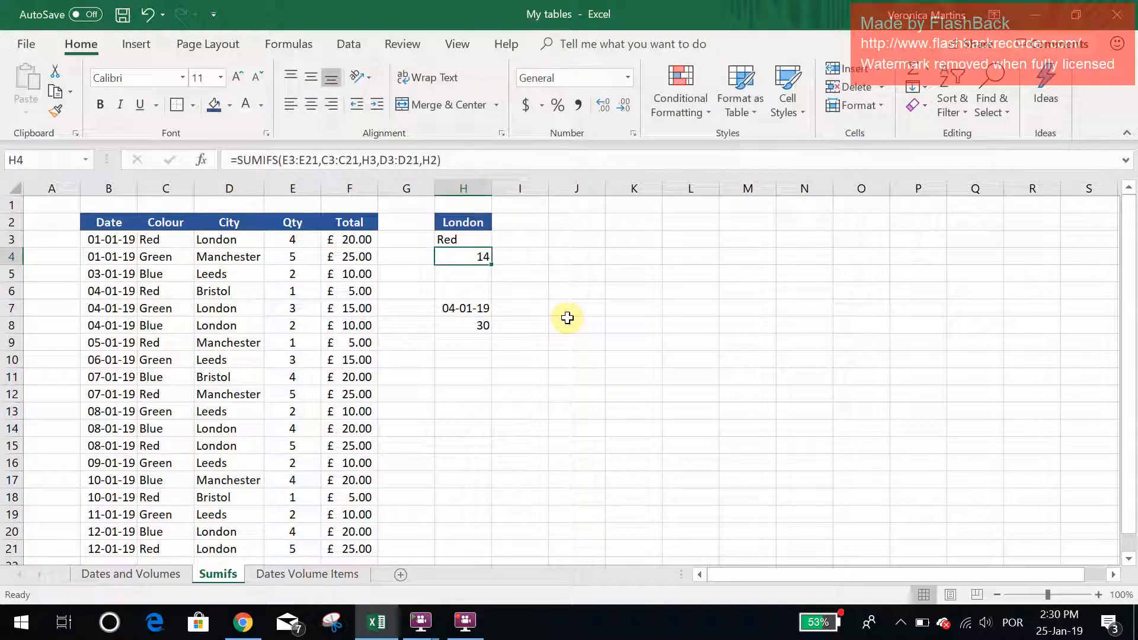
Add City range D3:D21 to the H8 formula so it counts only London, giving 25.
{"action": "left_click", "coordinate": [480, 325]}
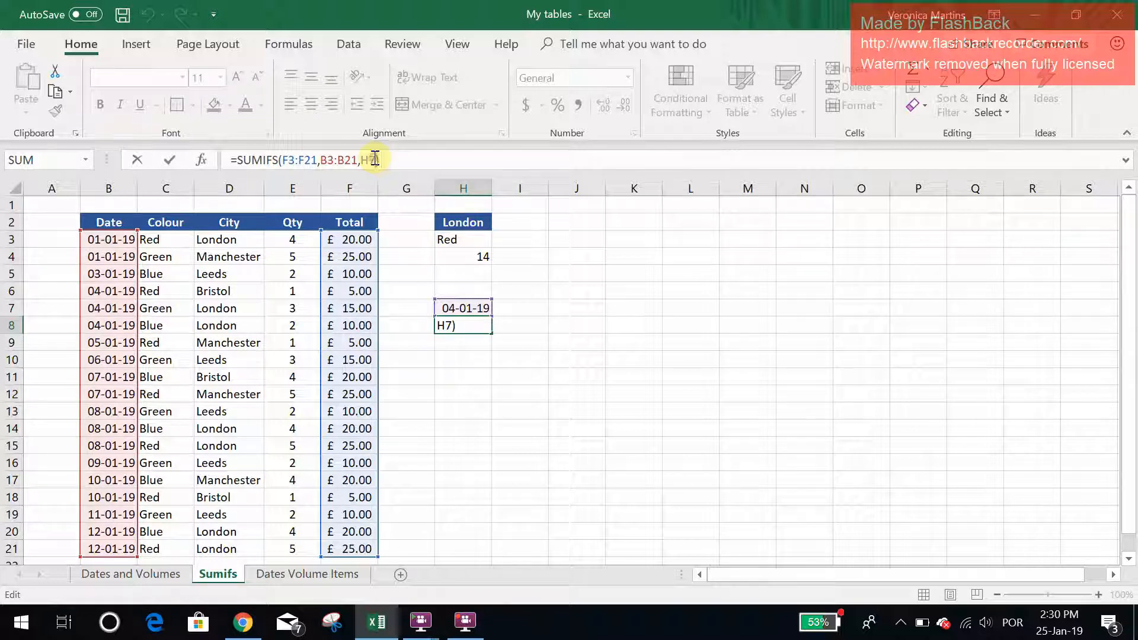
{"action": "type", "text": ","}
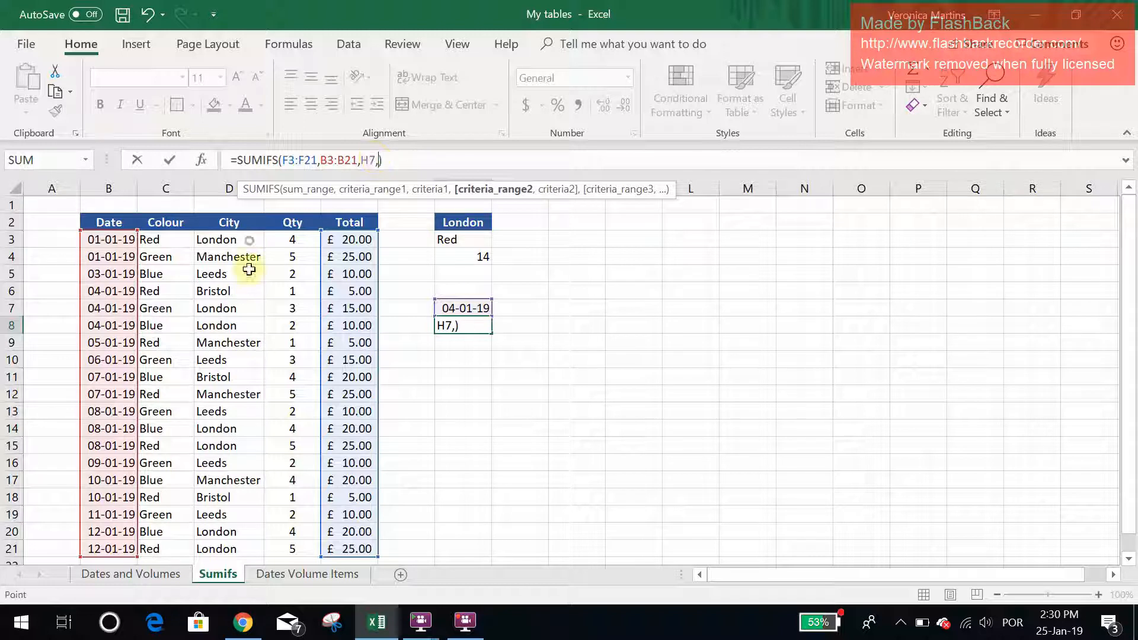
{"action": "left_click_drag", "start_coordinate": [217, 240], "coordinate": [217, 549]}
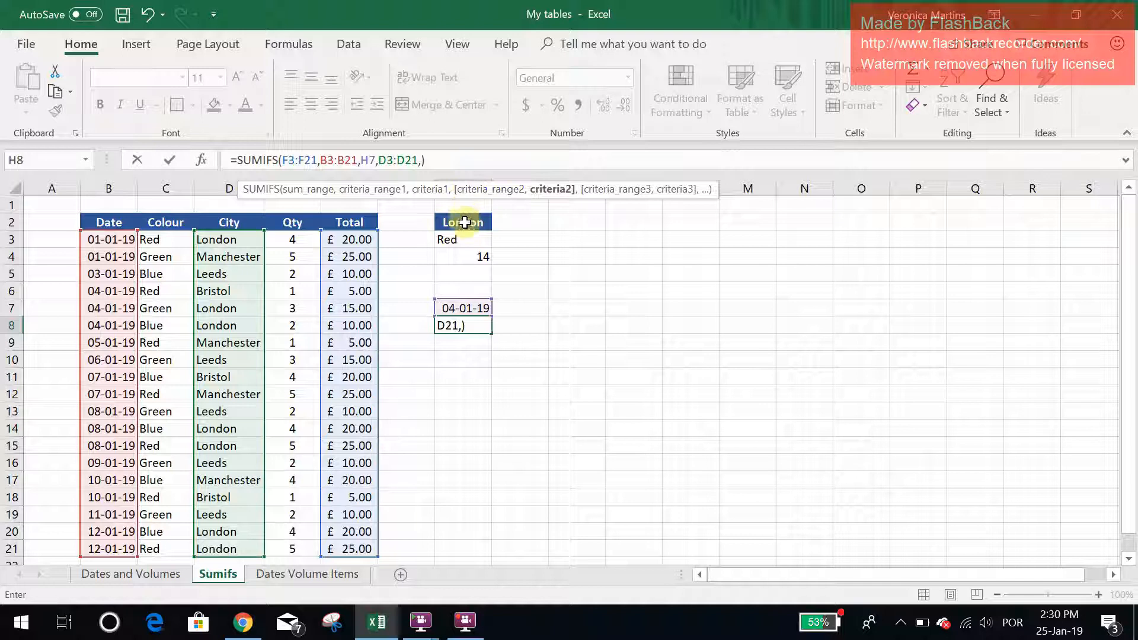
{"action": "key", "text": "Enter"}
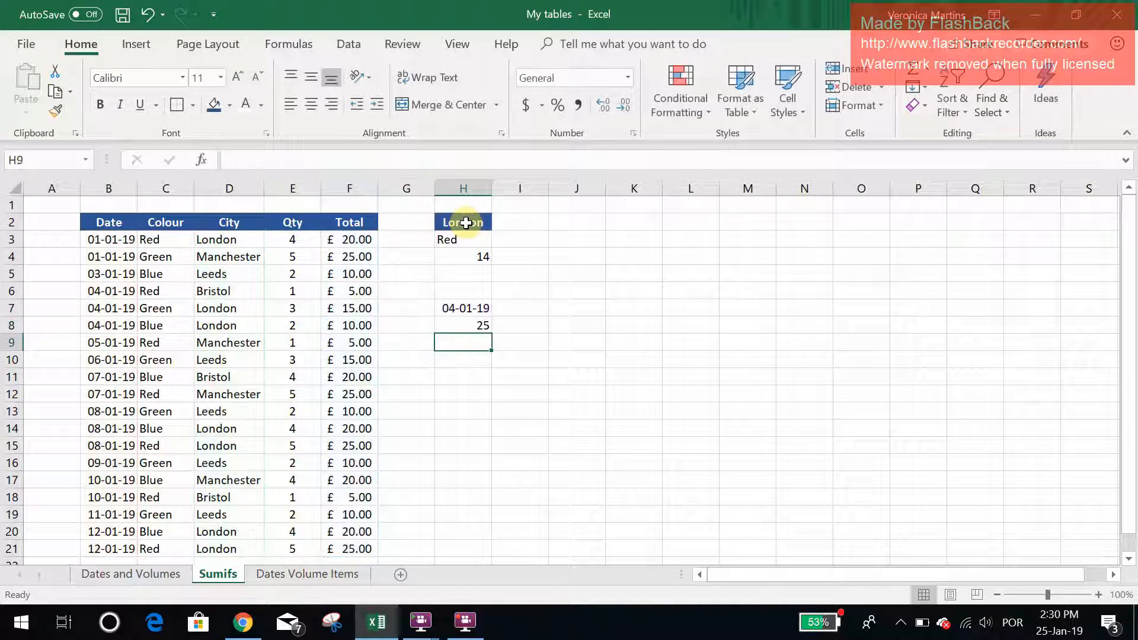
{"action": "left_click", "coordinate": [471, 326]}
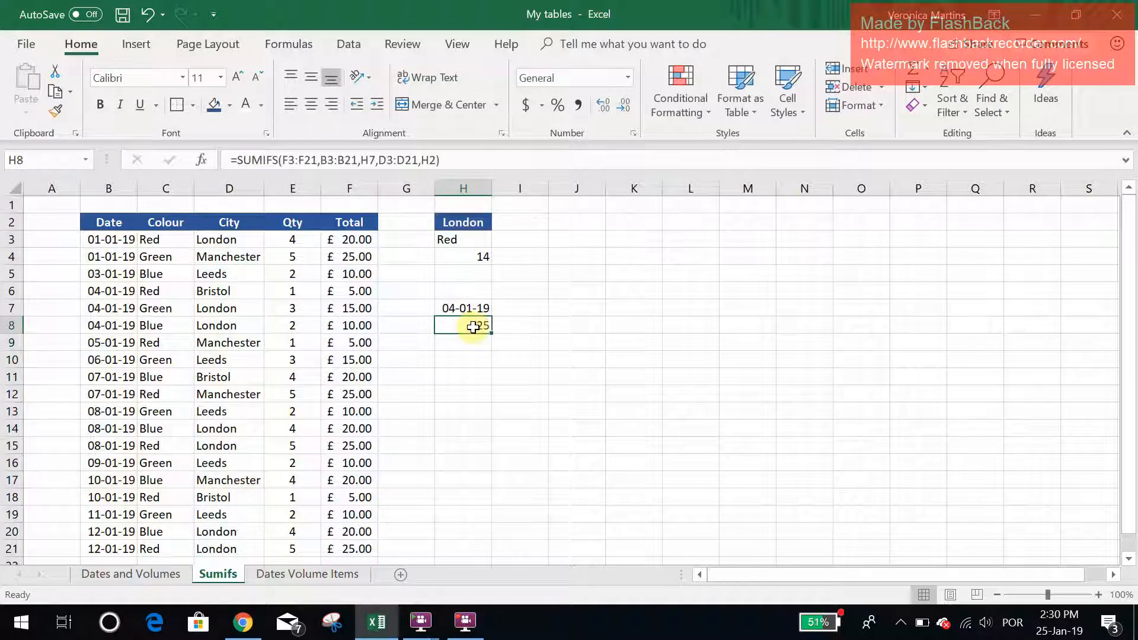